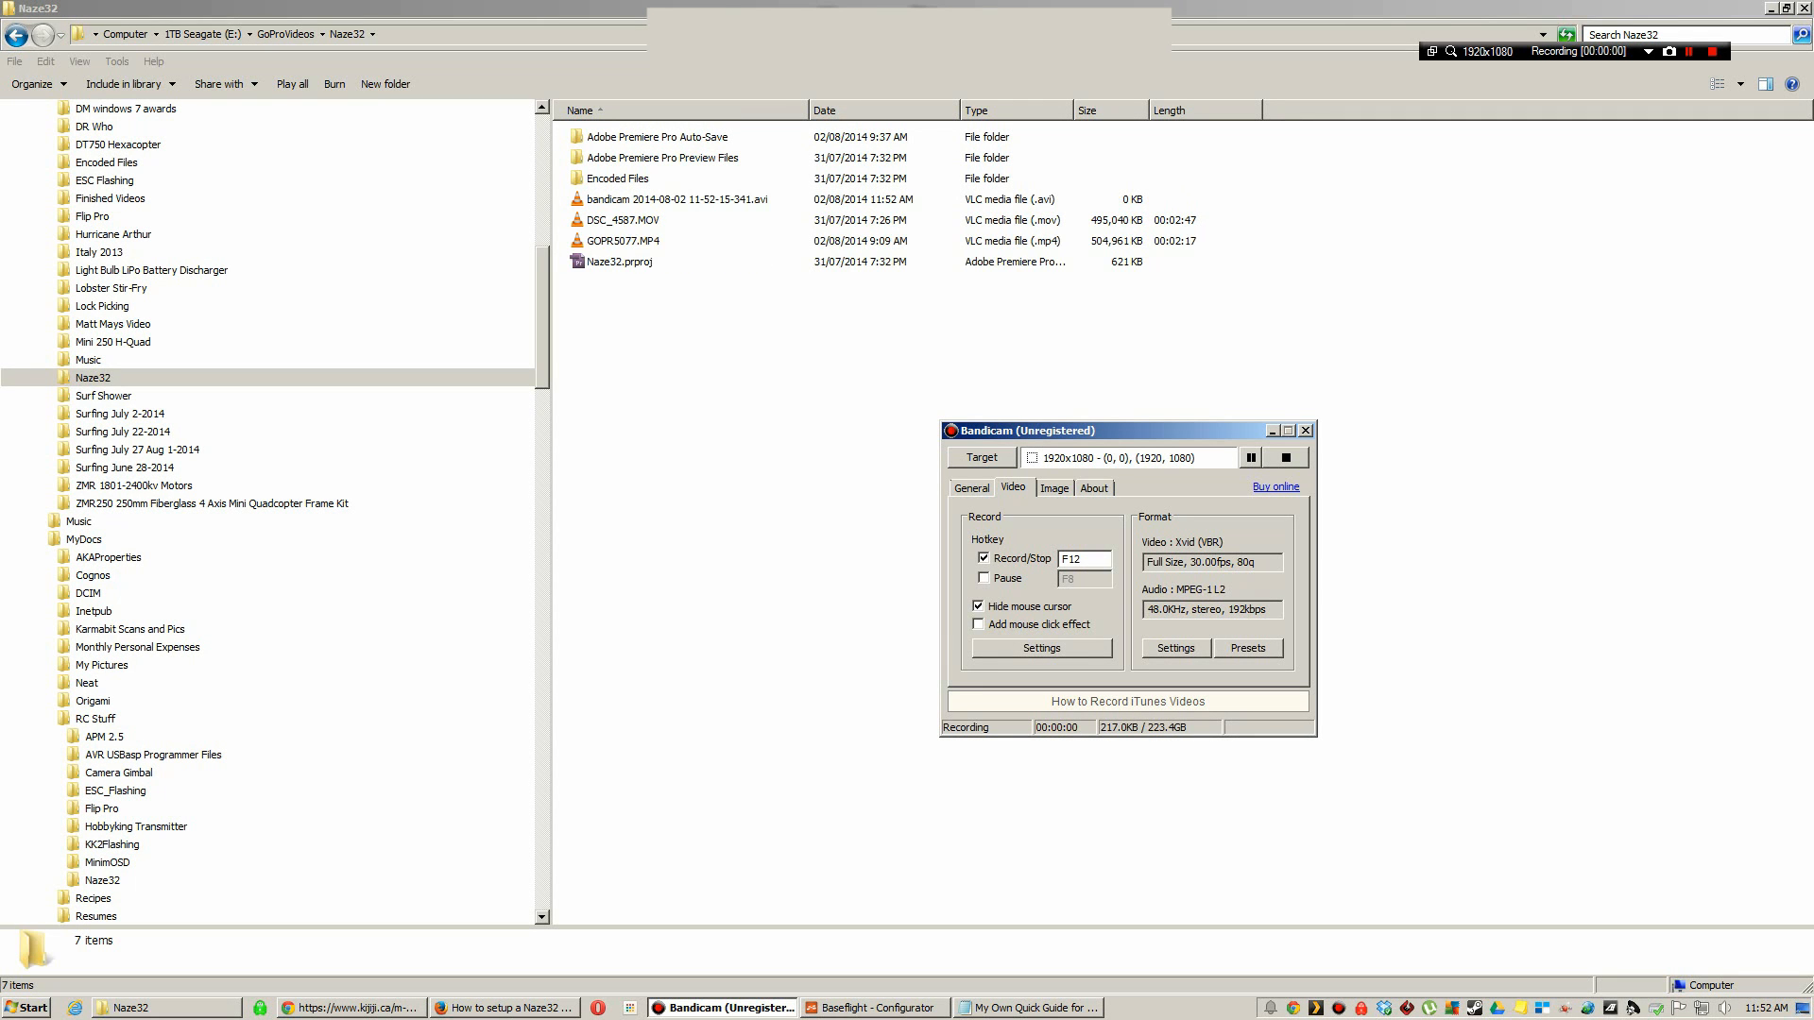
- Bring the configurator window forward on the Initial Setup page of the connected Naze32
left_click(873, 1007)
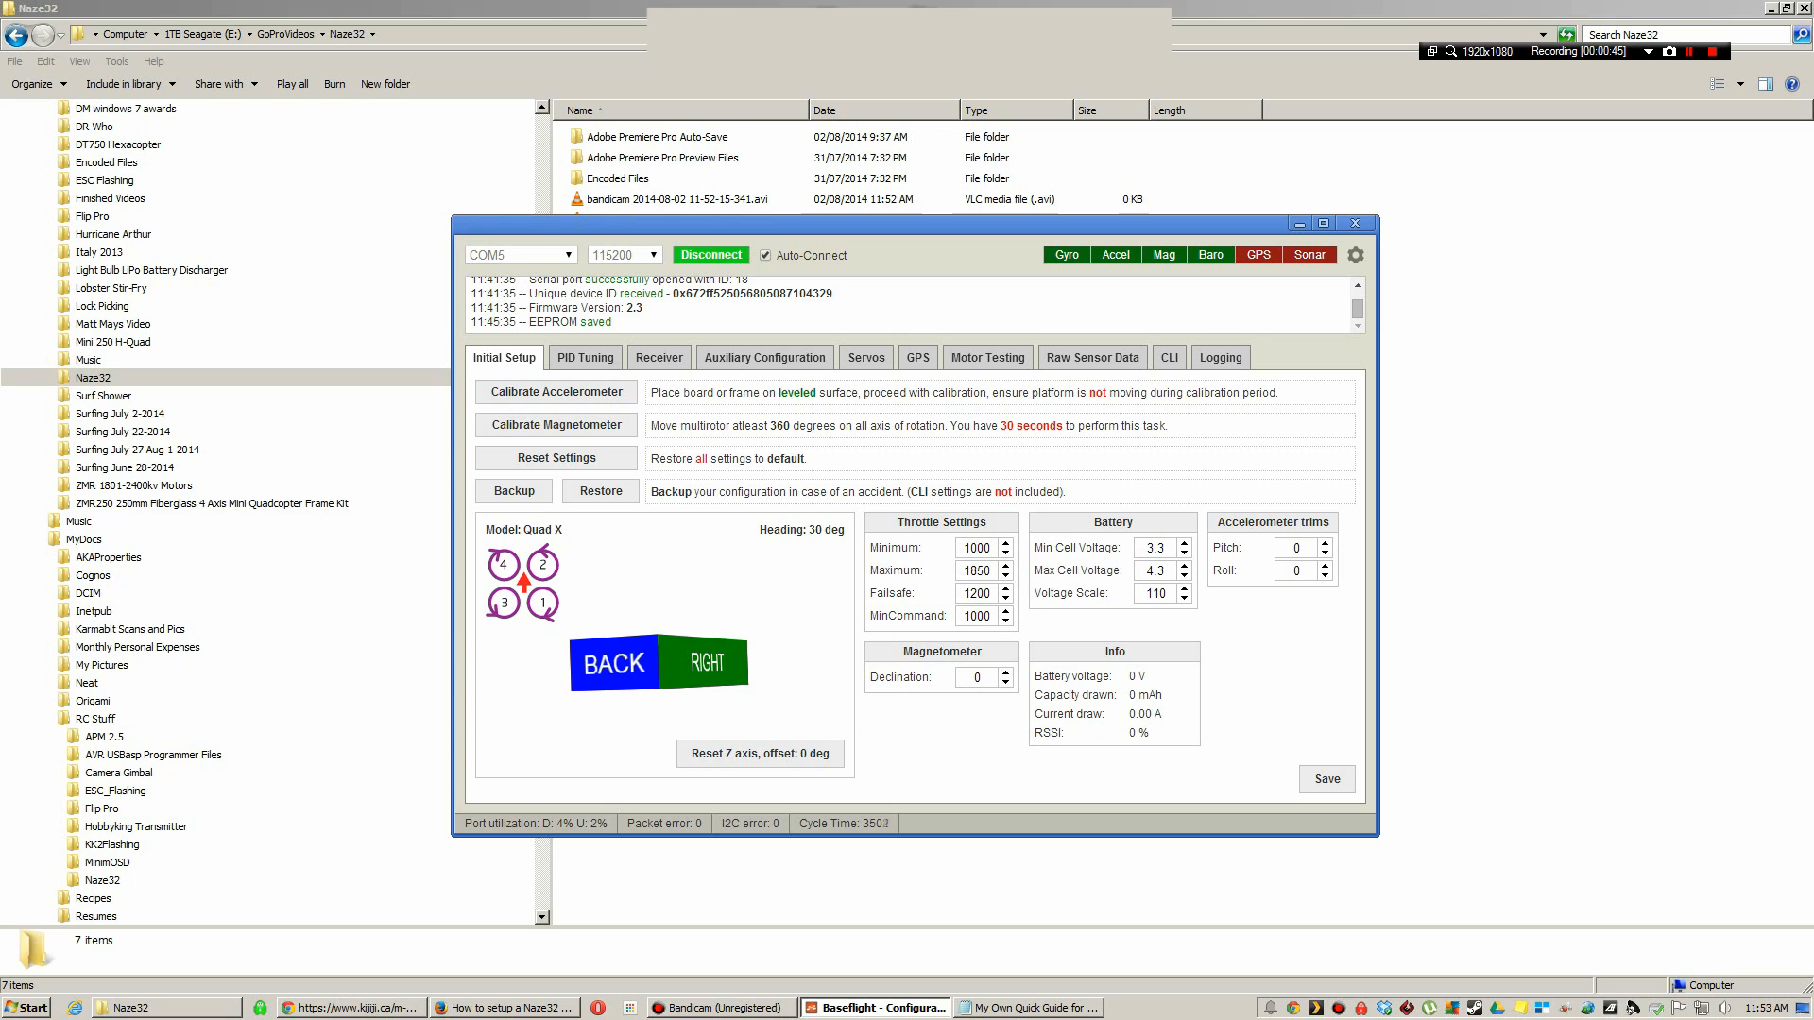
- Disconnect from the flight controller, returning to the welcome page
left_click(708, 255)
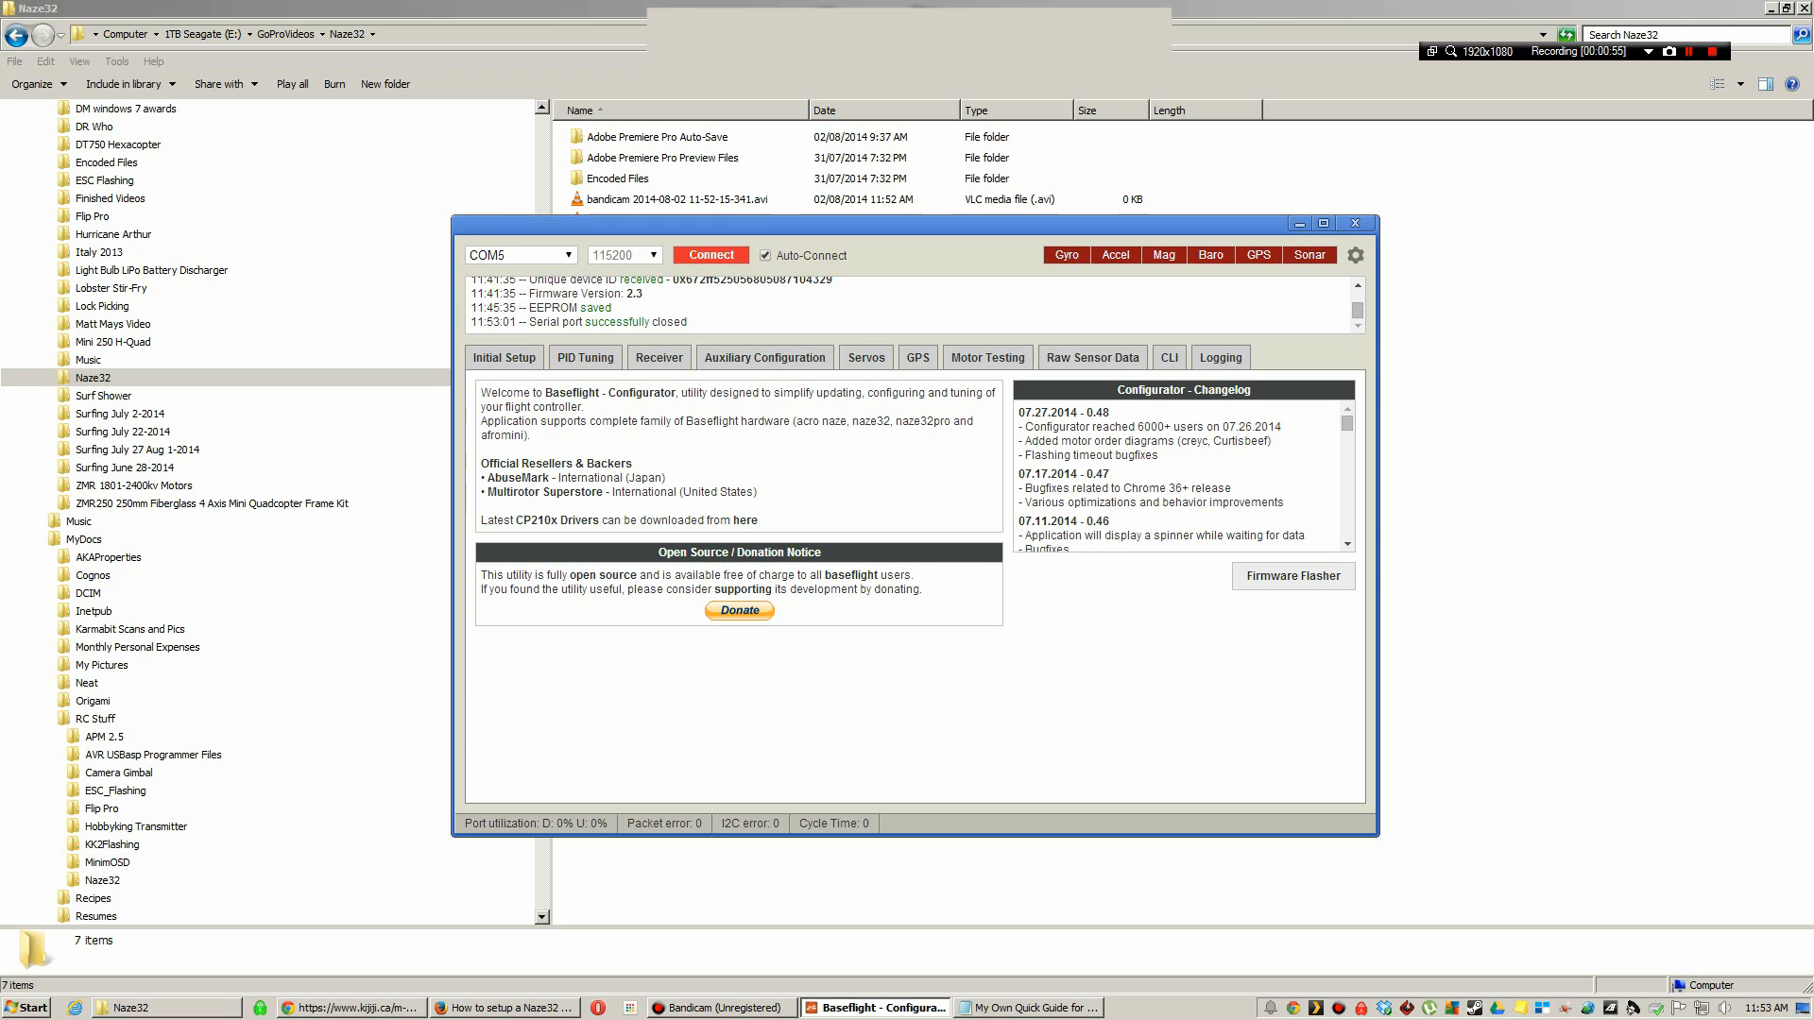
- Reconnect to the flight controller and save its setup to EEPROM
left_click(709, 255)
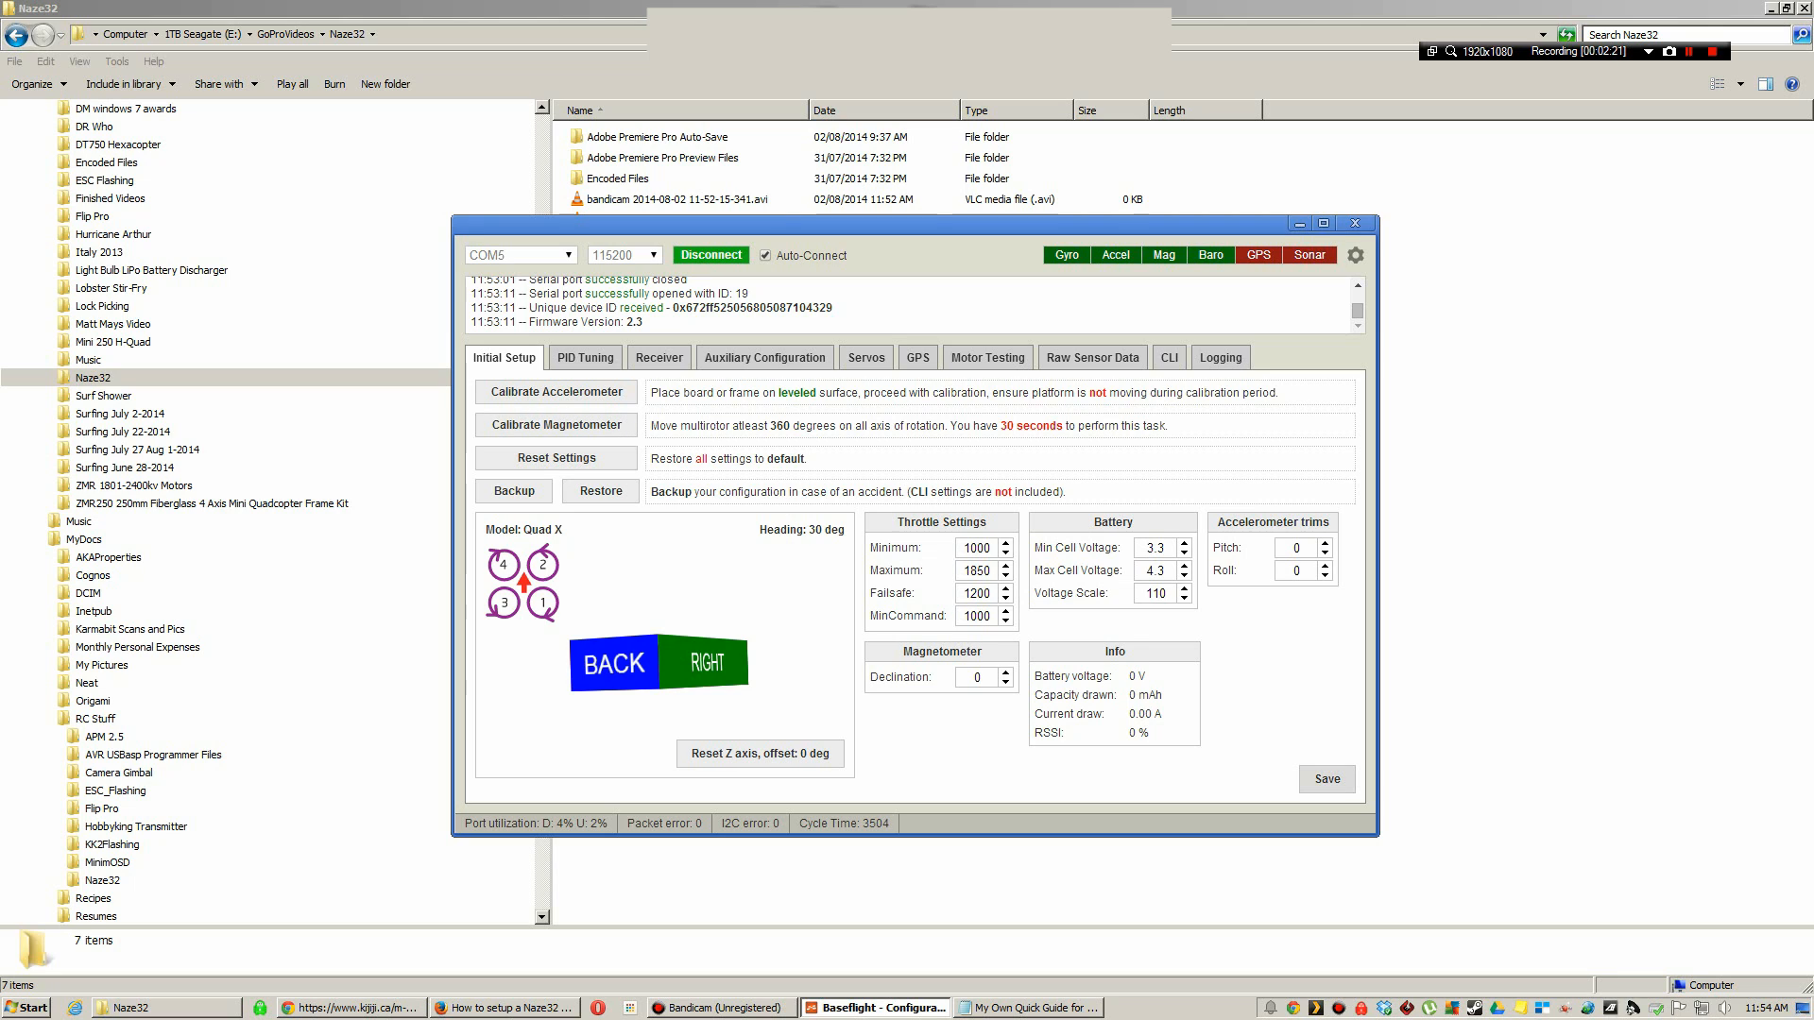
left_click(1326, 778)
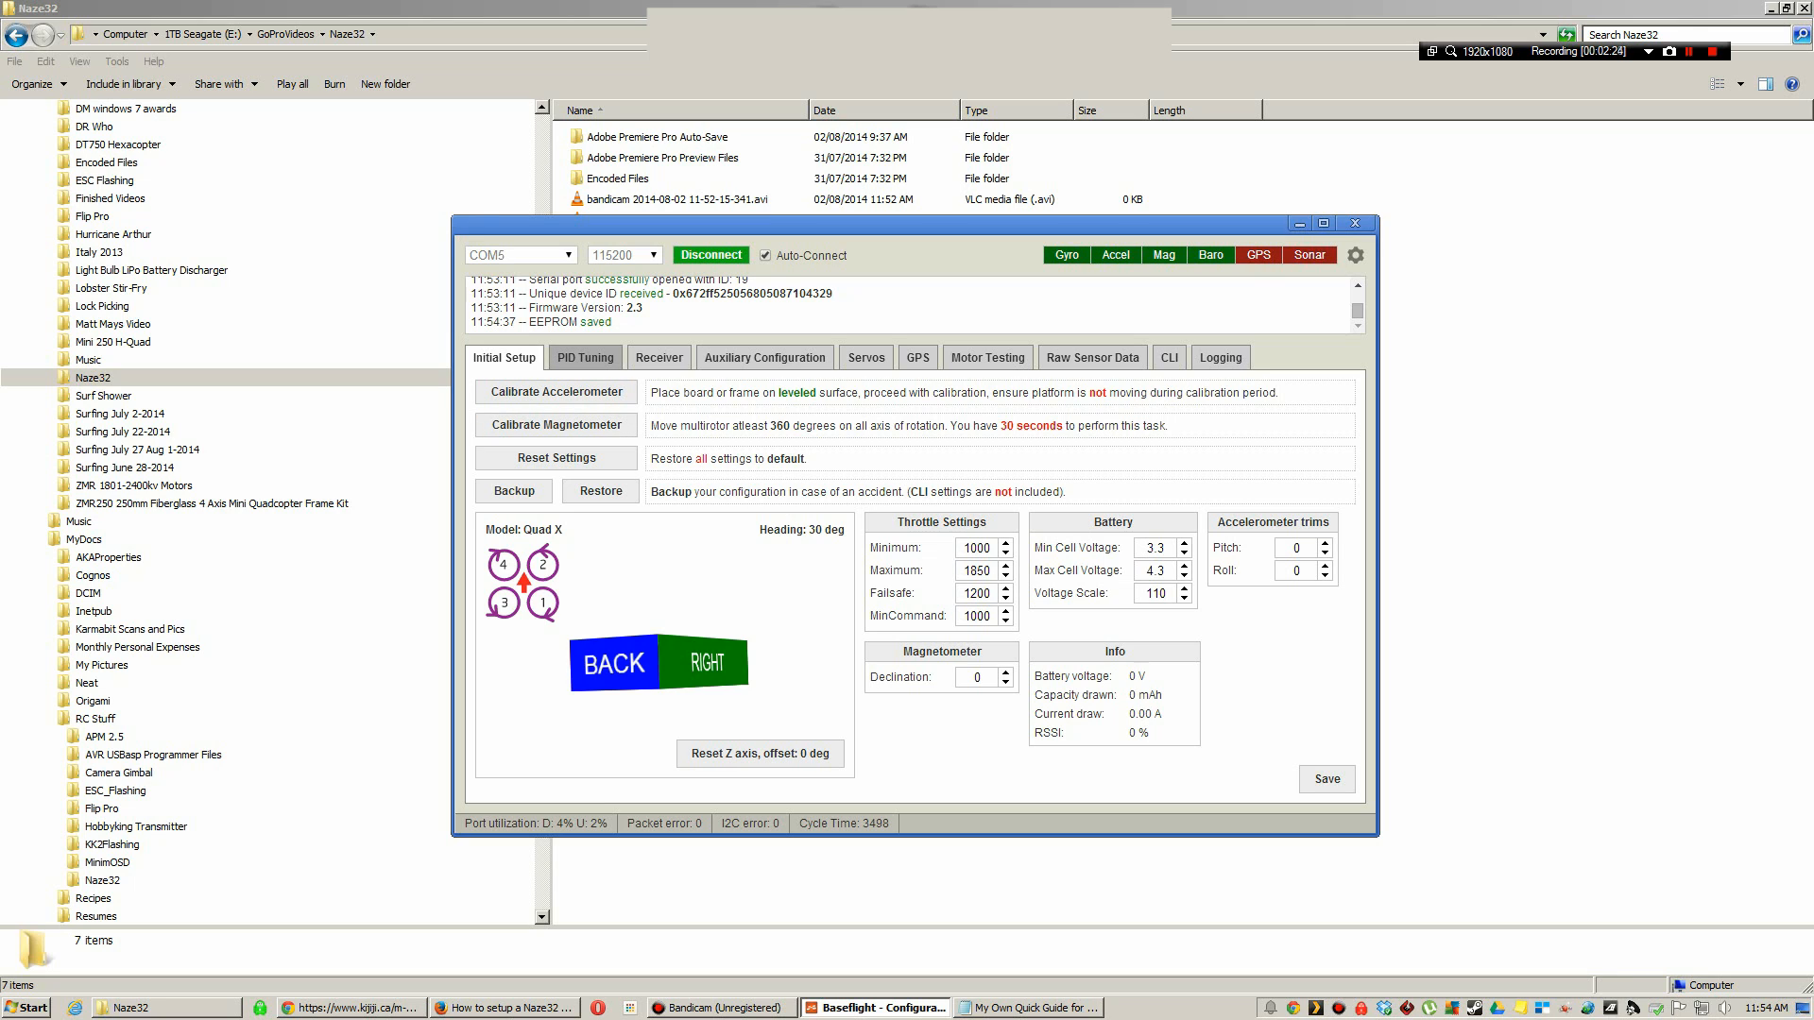
- Review the PID tuning values, then view the live receiver channel readings
left_click(584, 357)
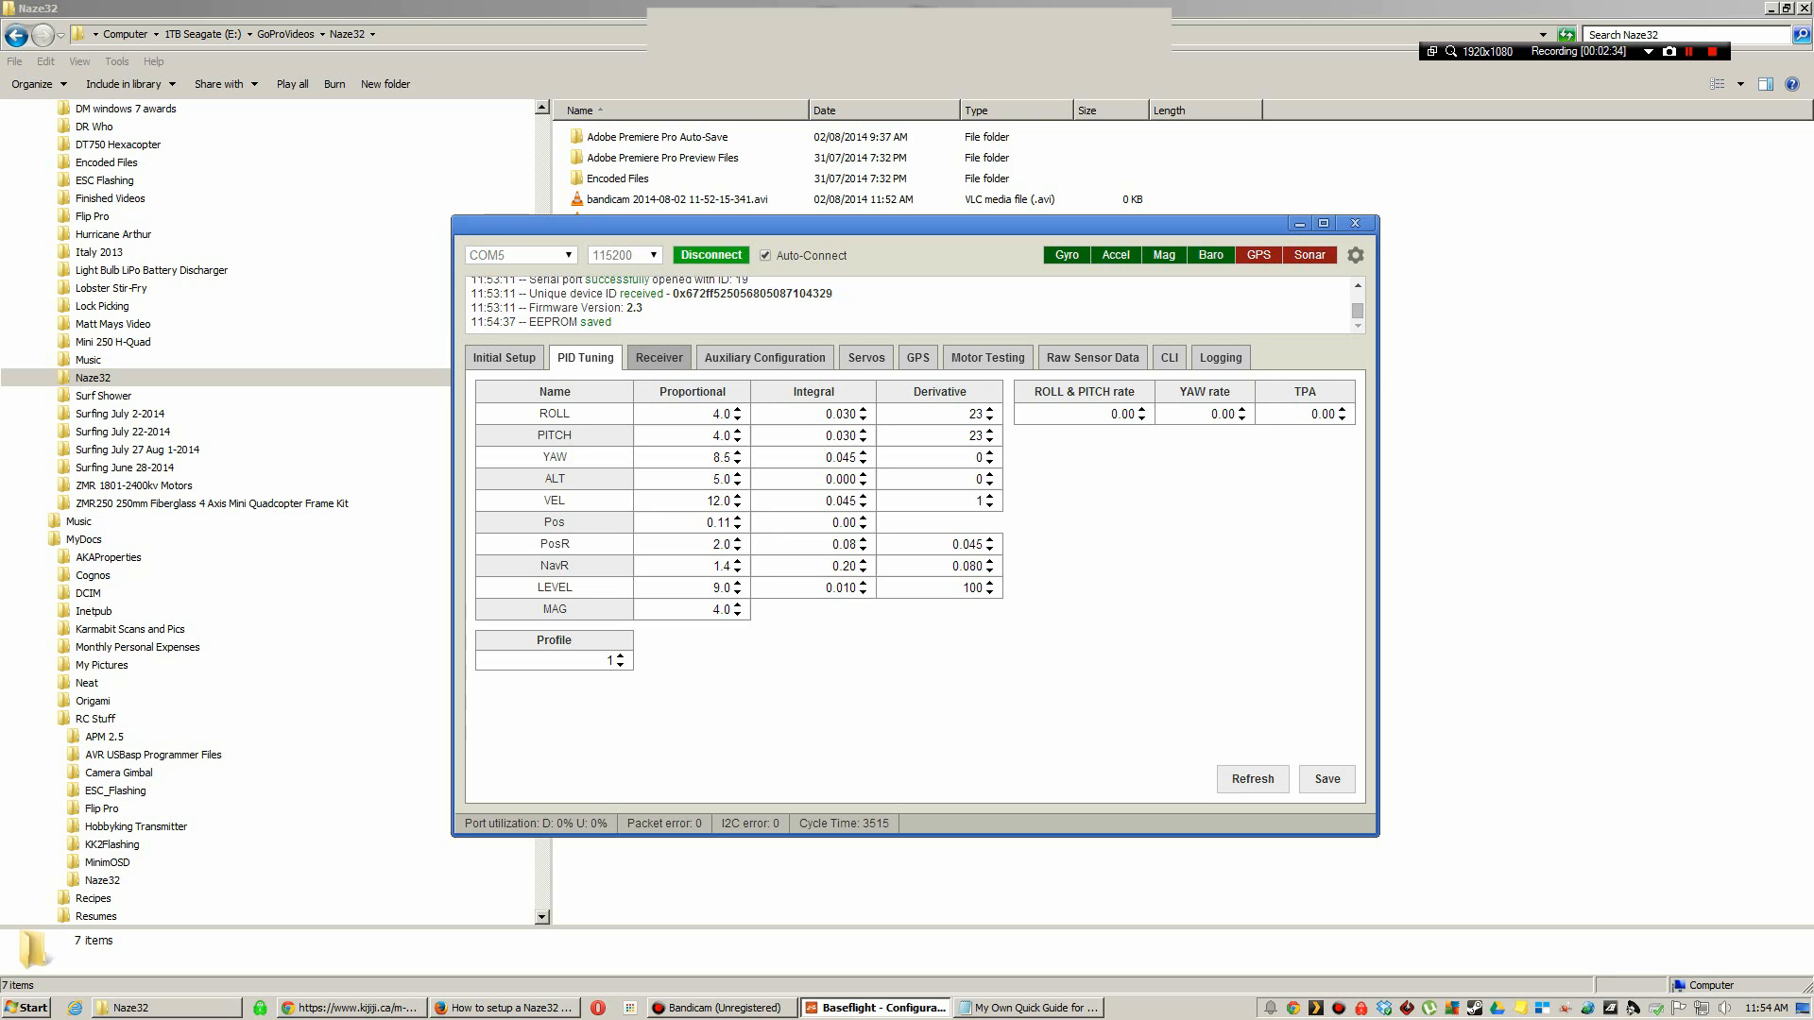
left_click(657, 357)
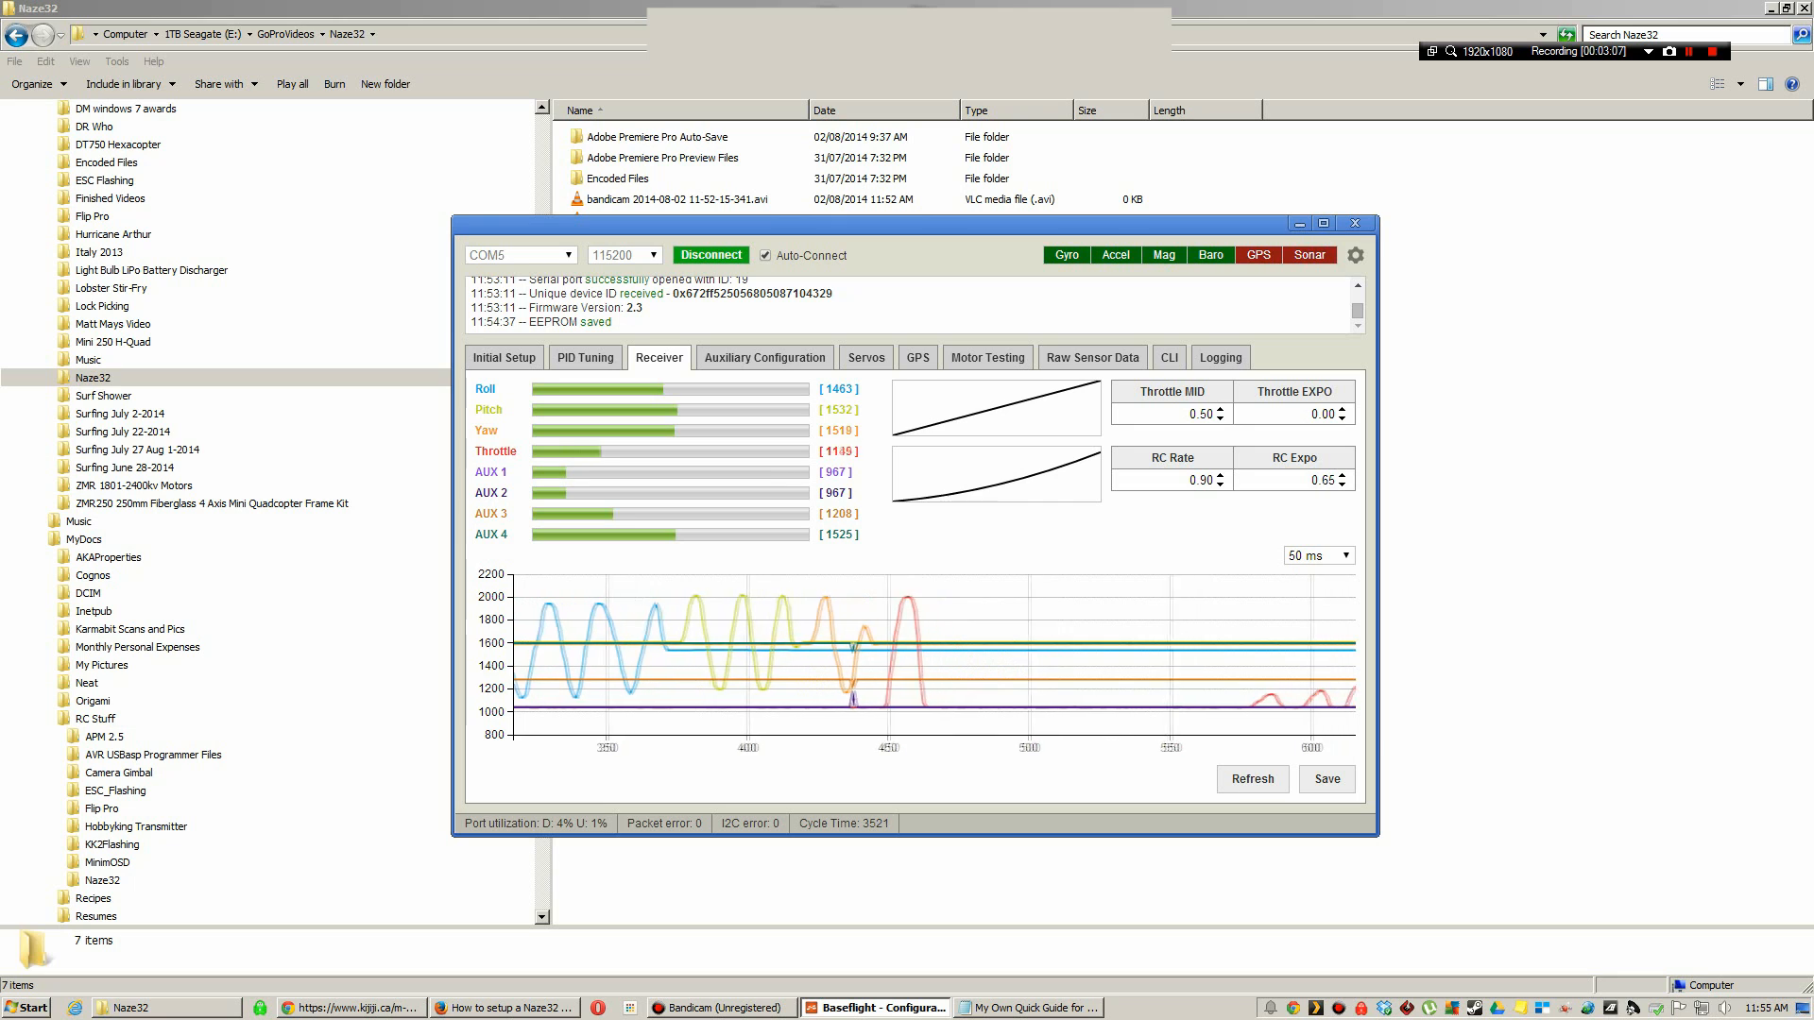
left_click(502, 357)
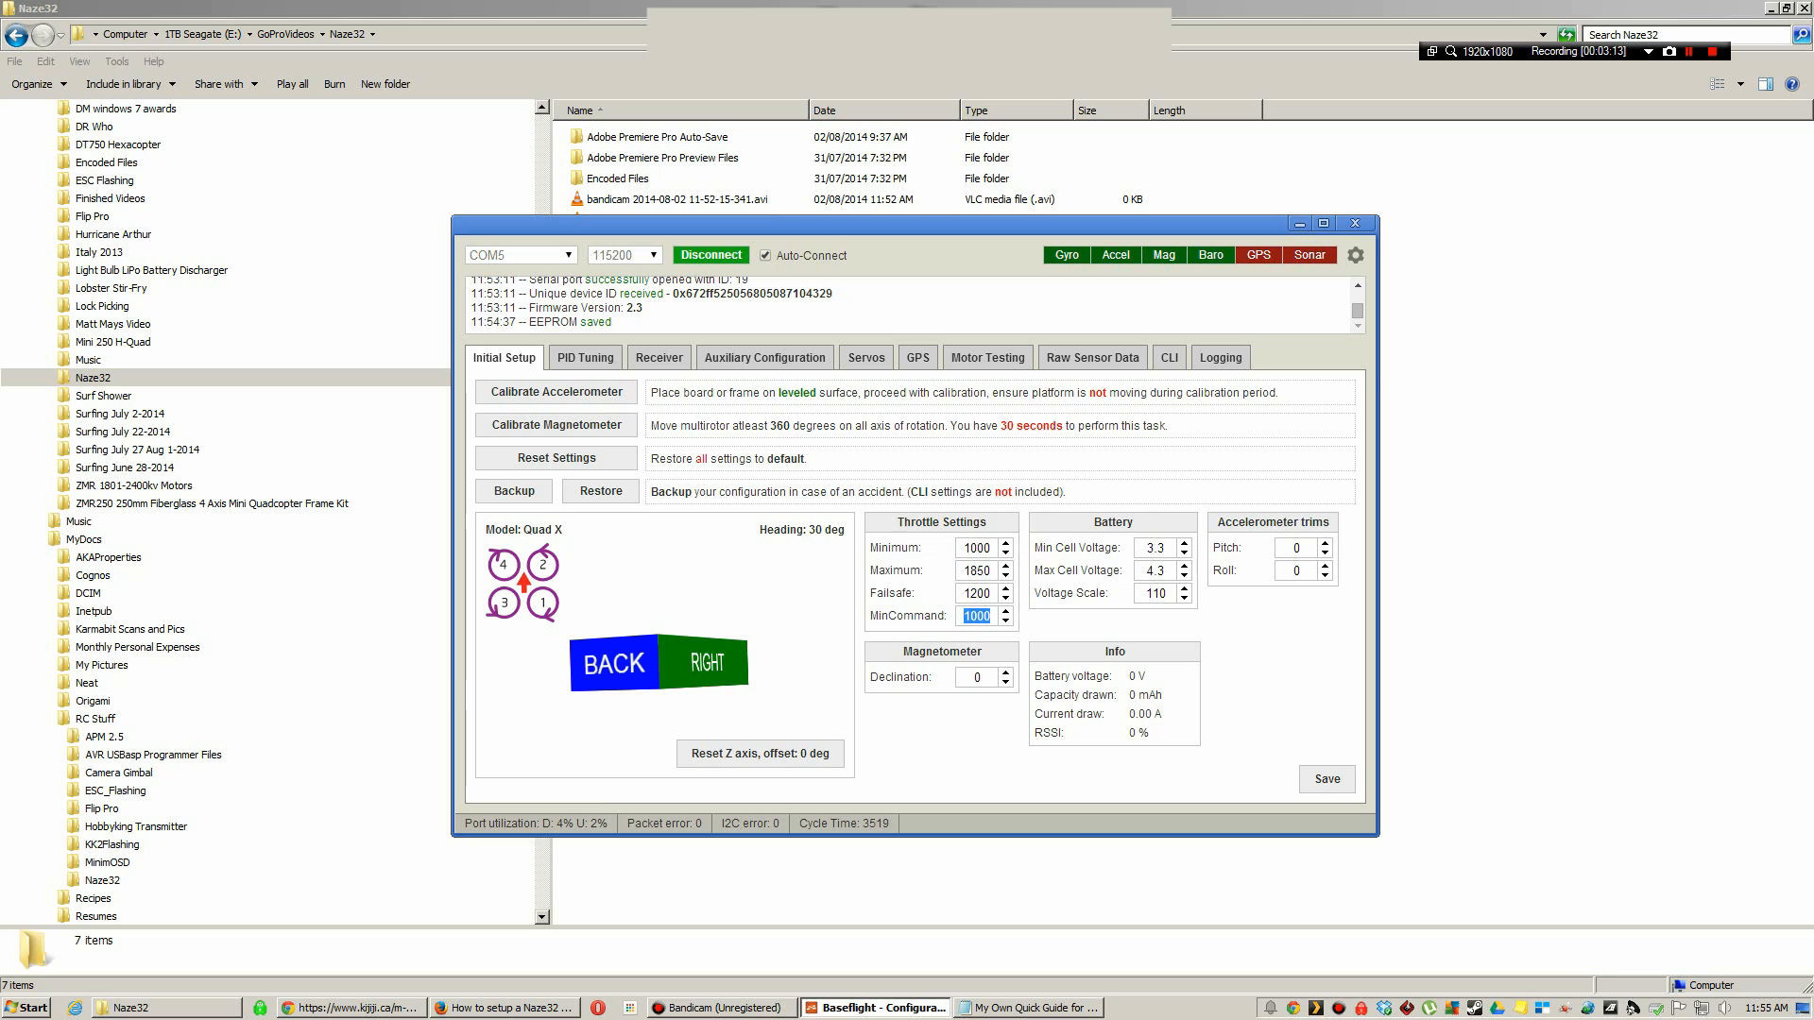
left_click(975, 548)
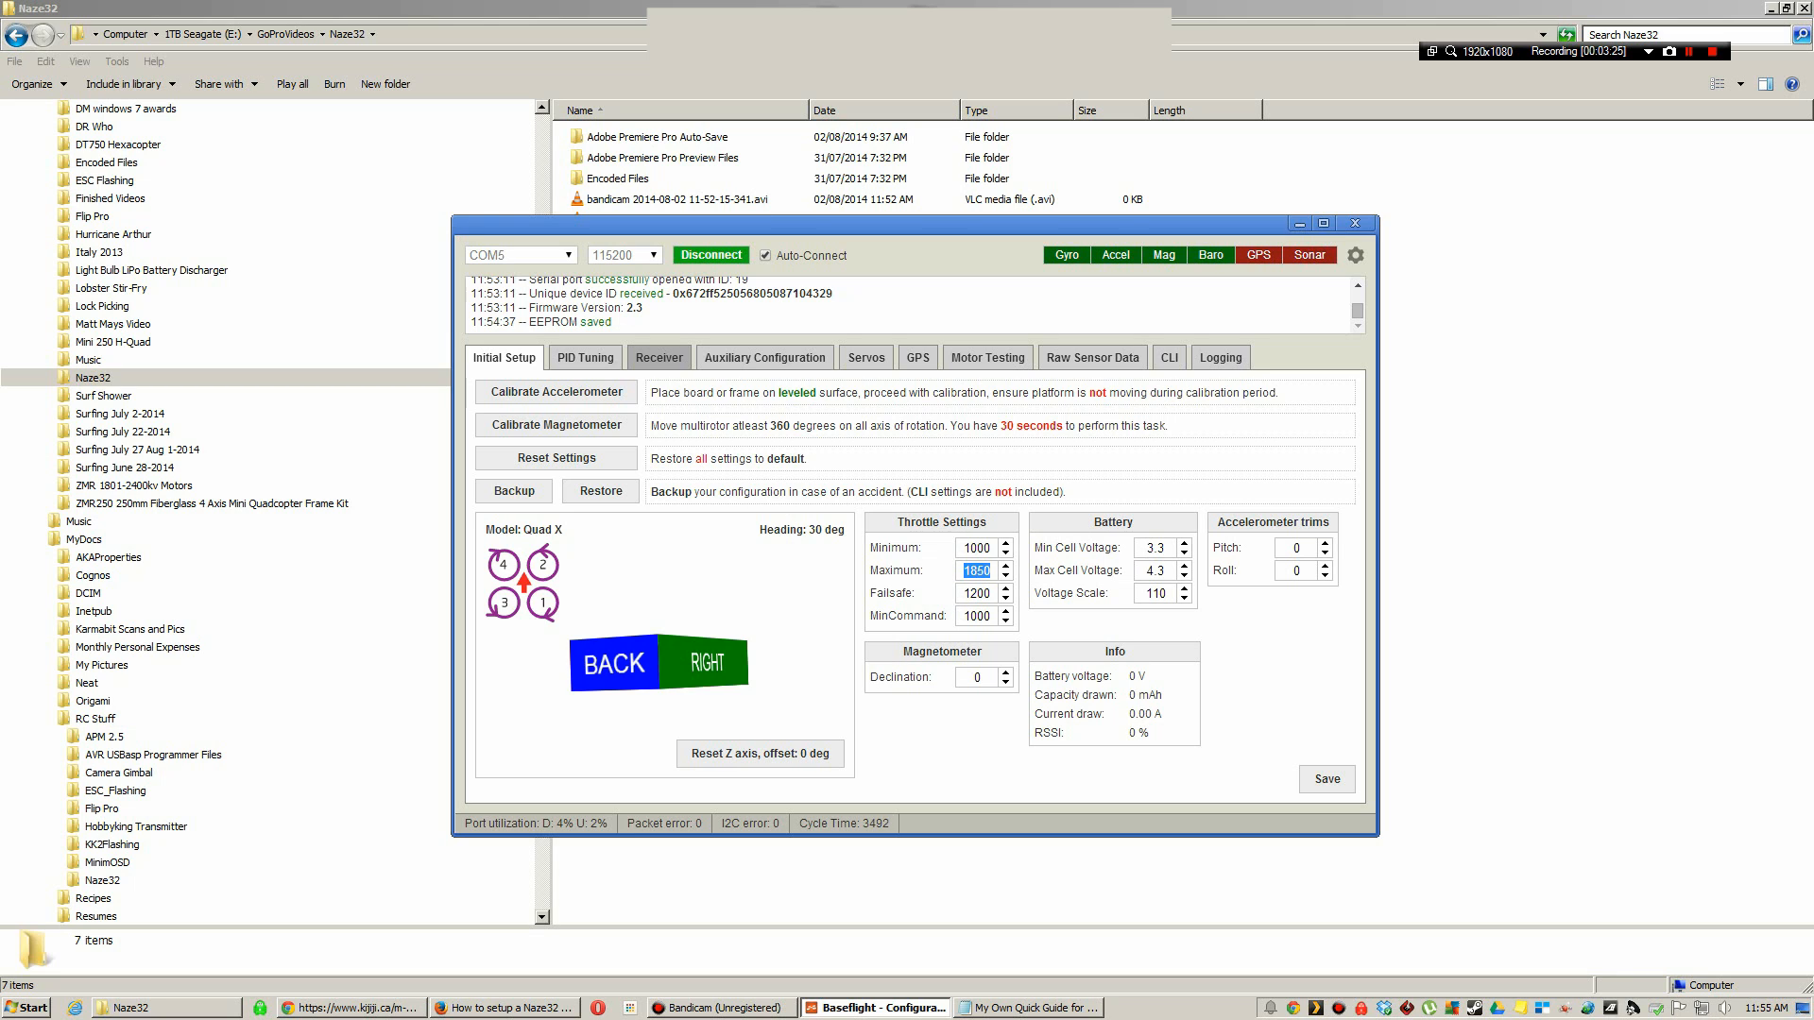
left_click(658, 357)
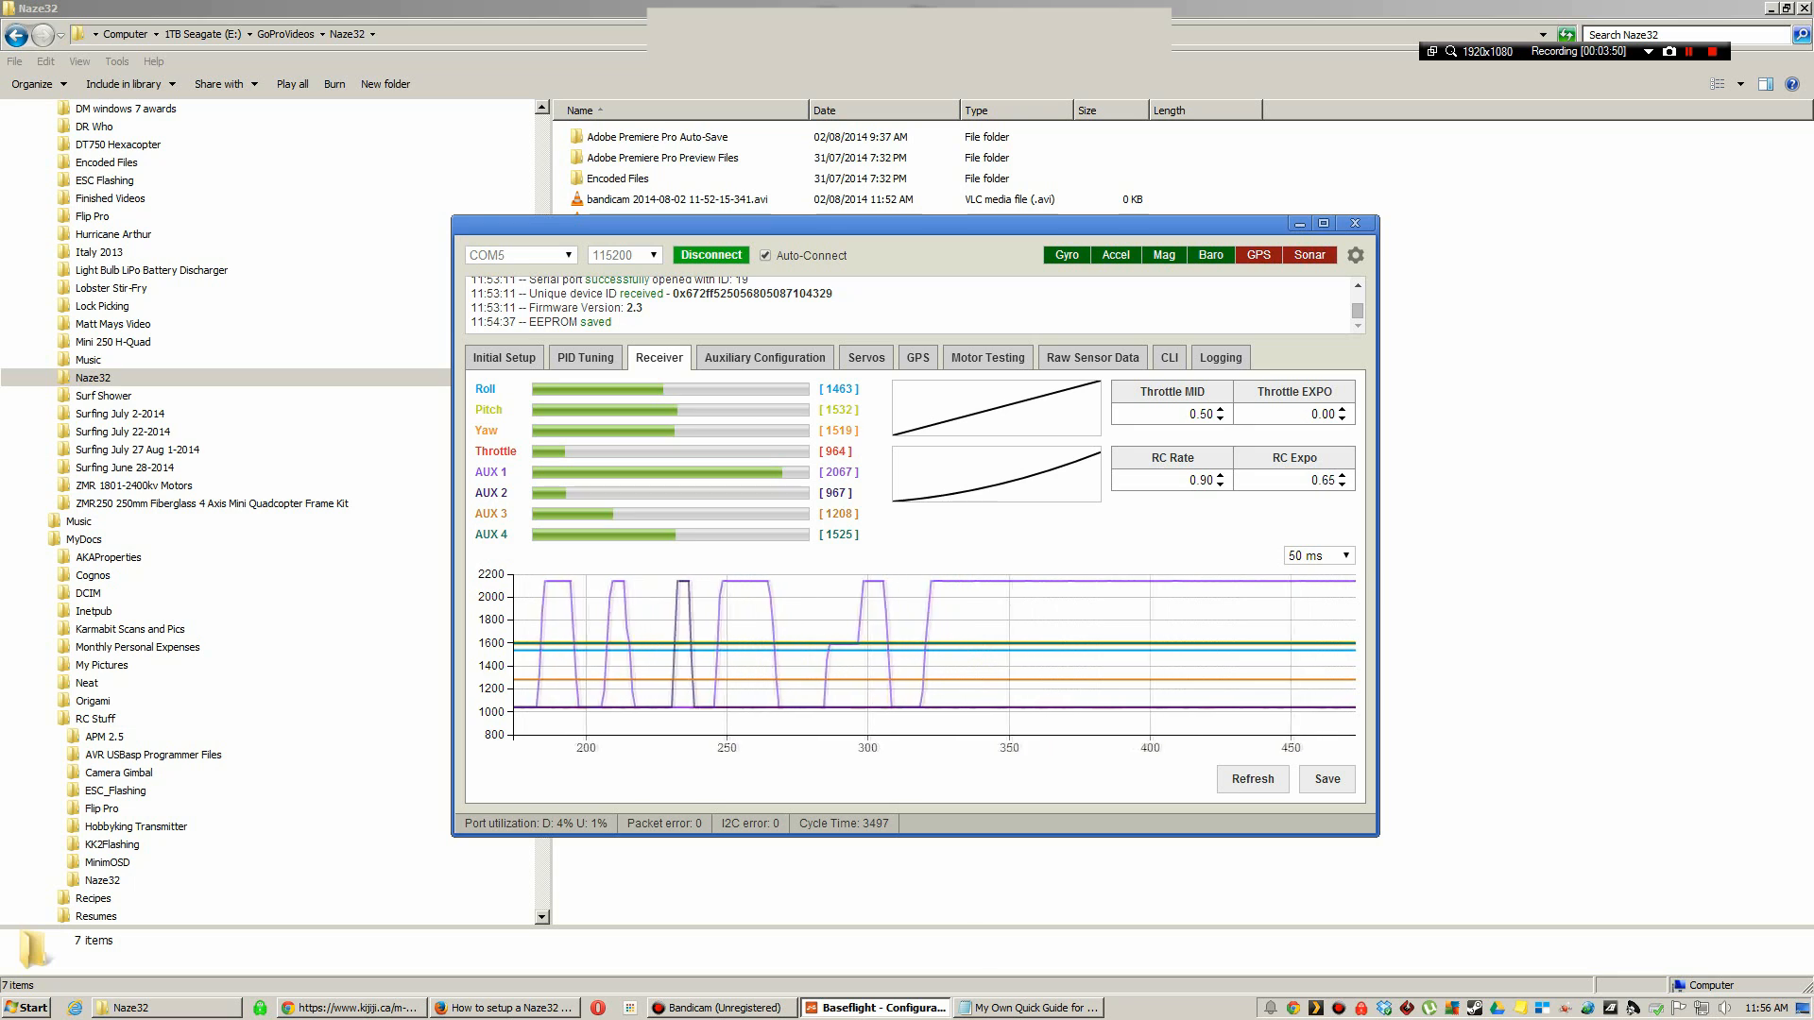
- Show the auxiliary mode assignments: ANGLE and BARO on AUX 1 high, HORIZON on mid
left_click(763, 357)
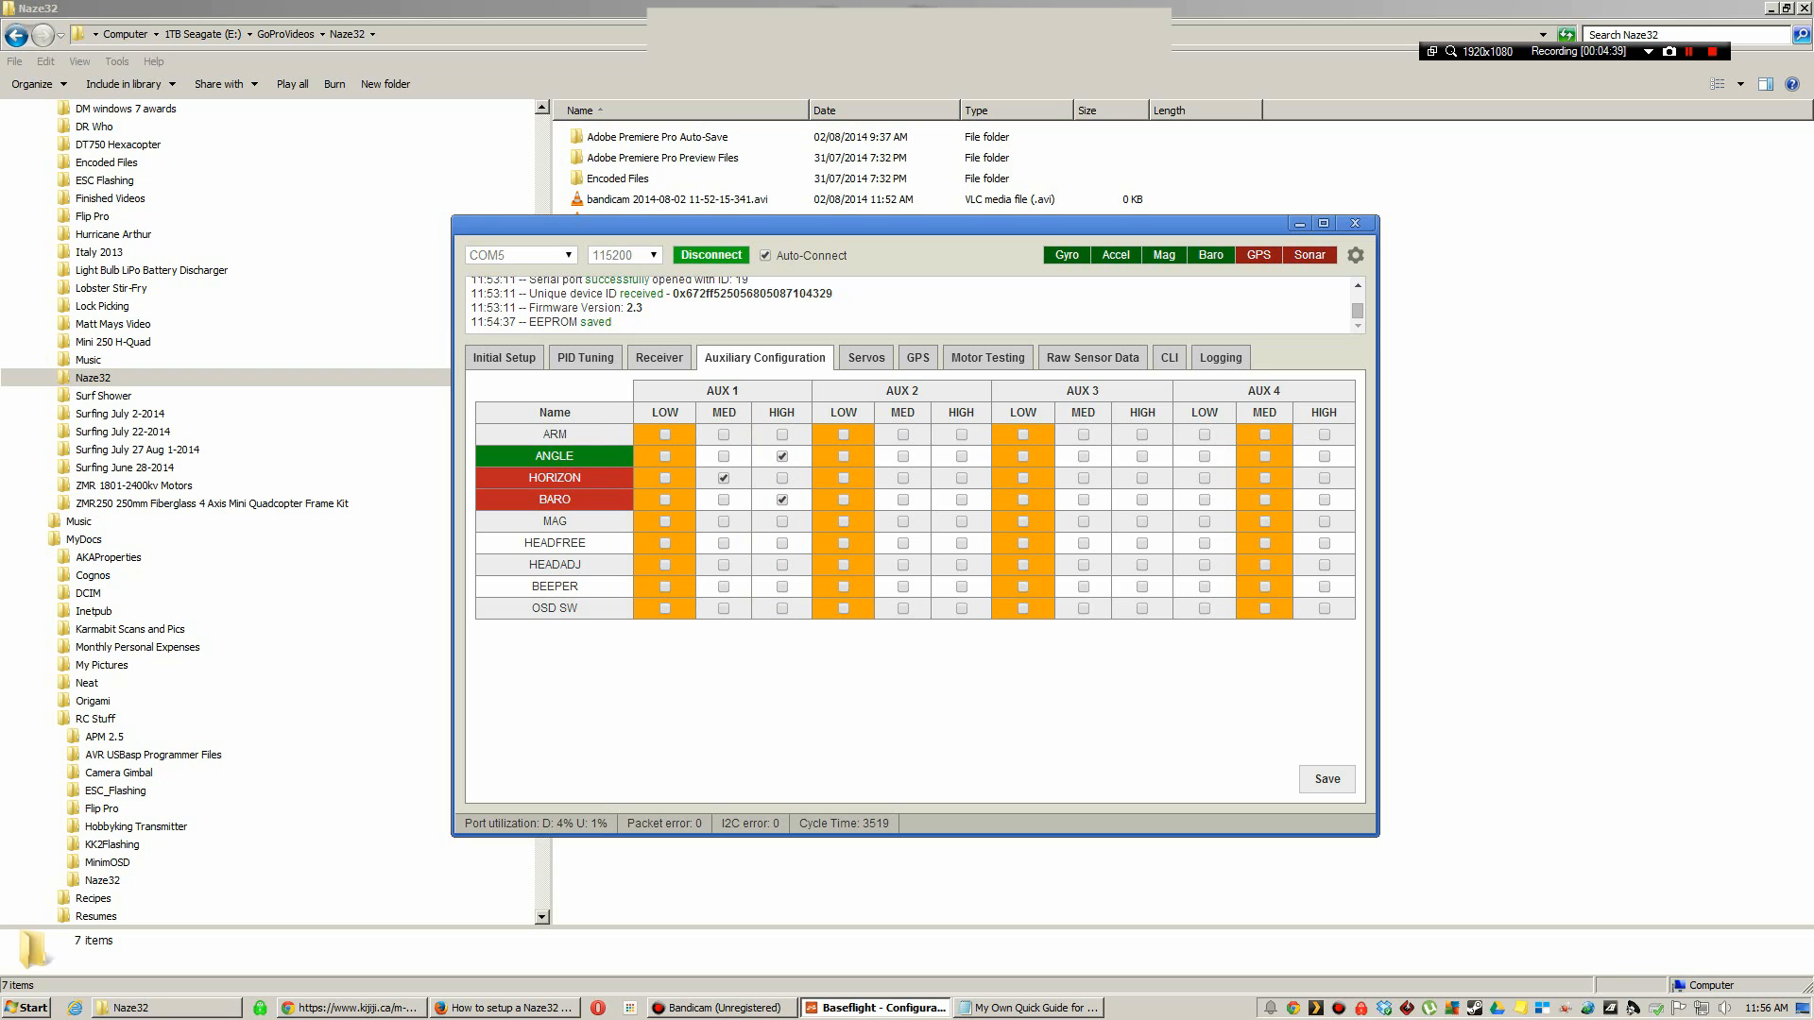
- Assign ANGLE to AUX 1 low, save to EEPROM, and view the servos page
left_click(665, 435)
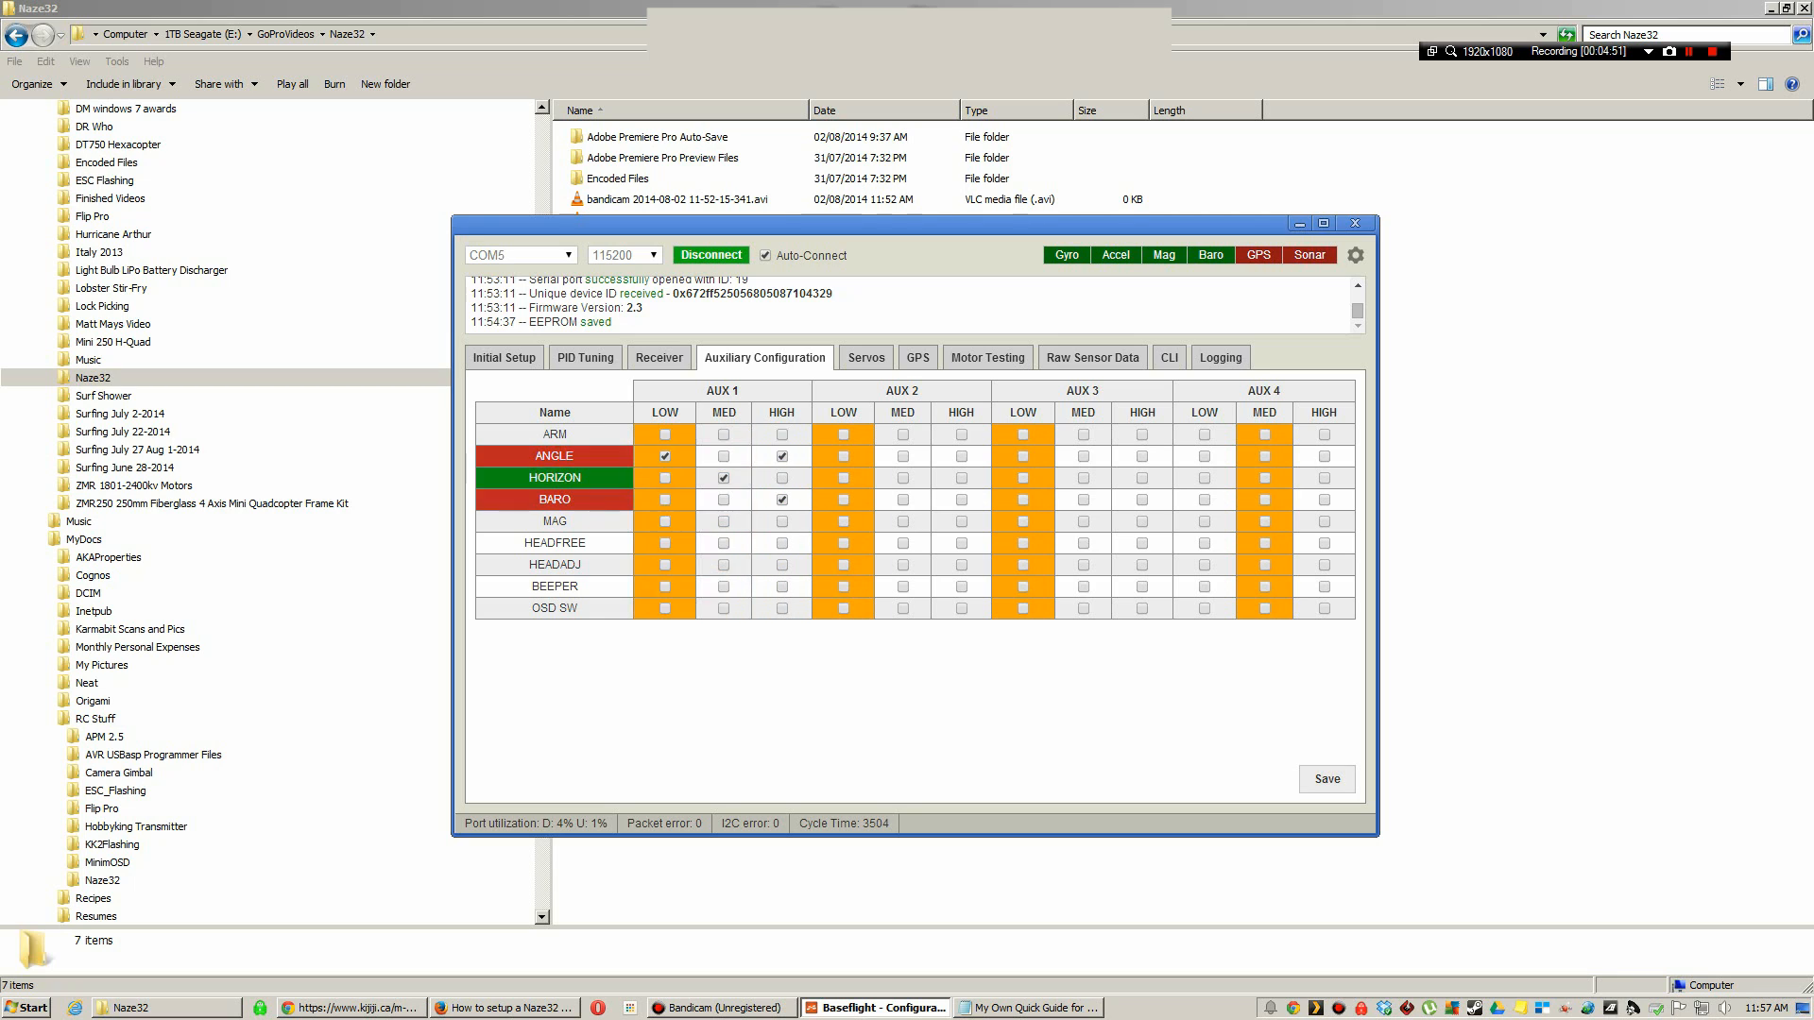
left_click(1326, 778)
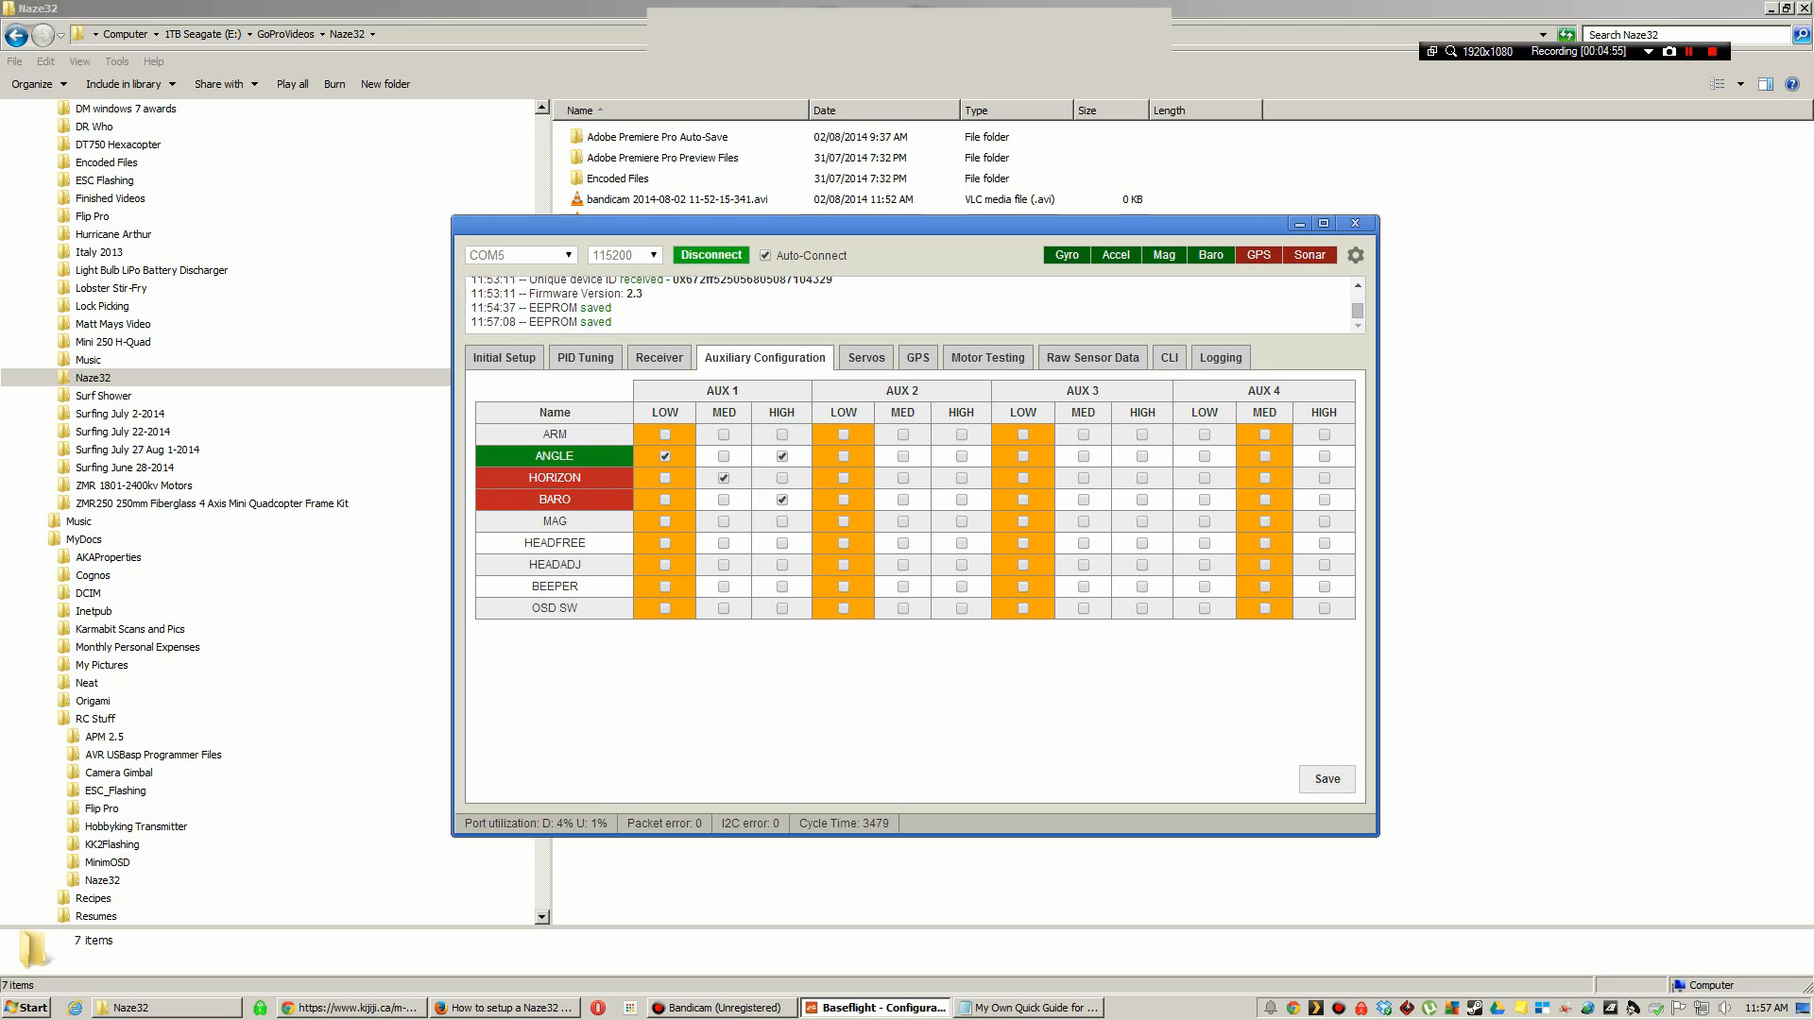
left_click(863, 357)
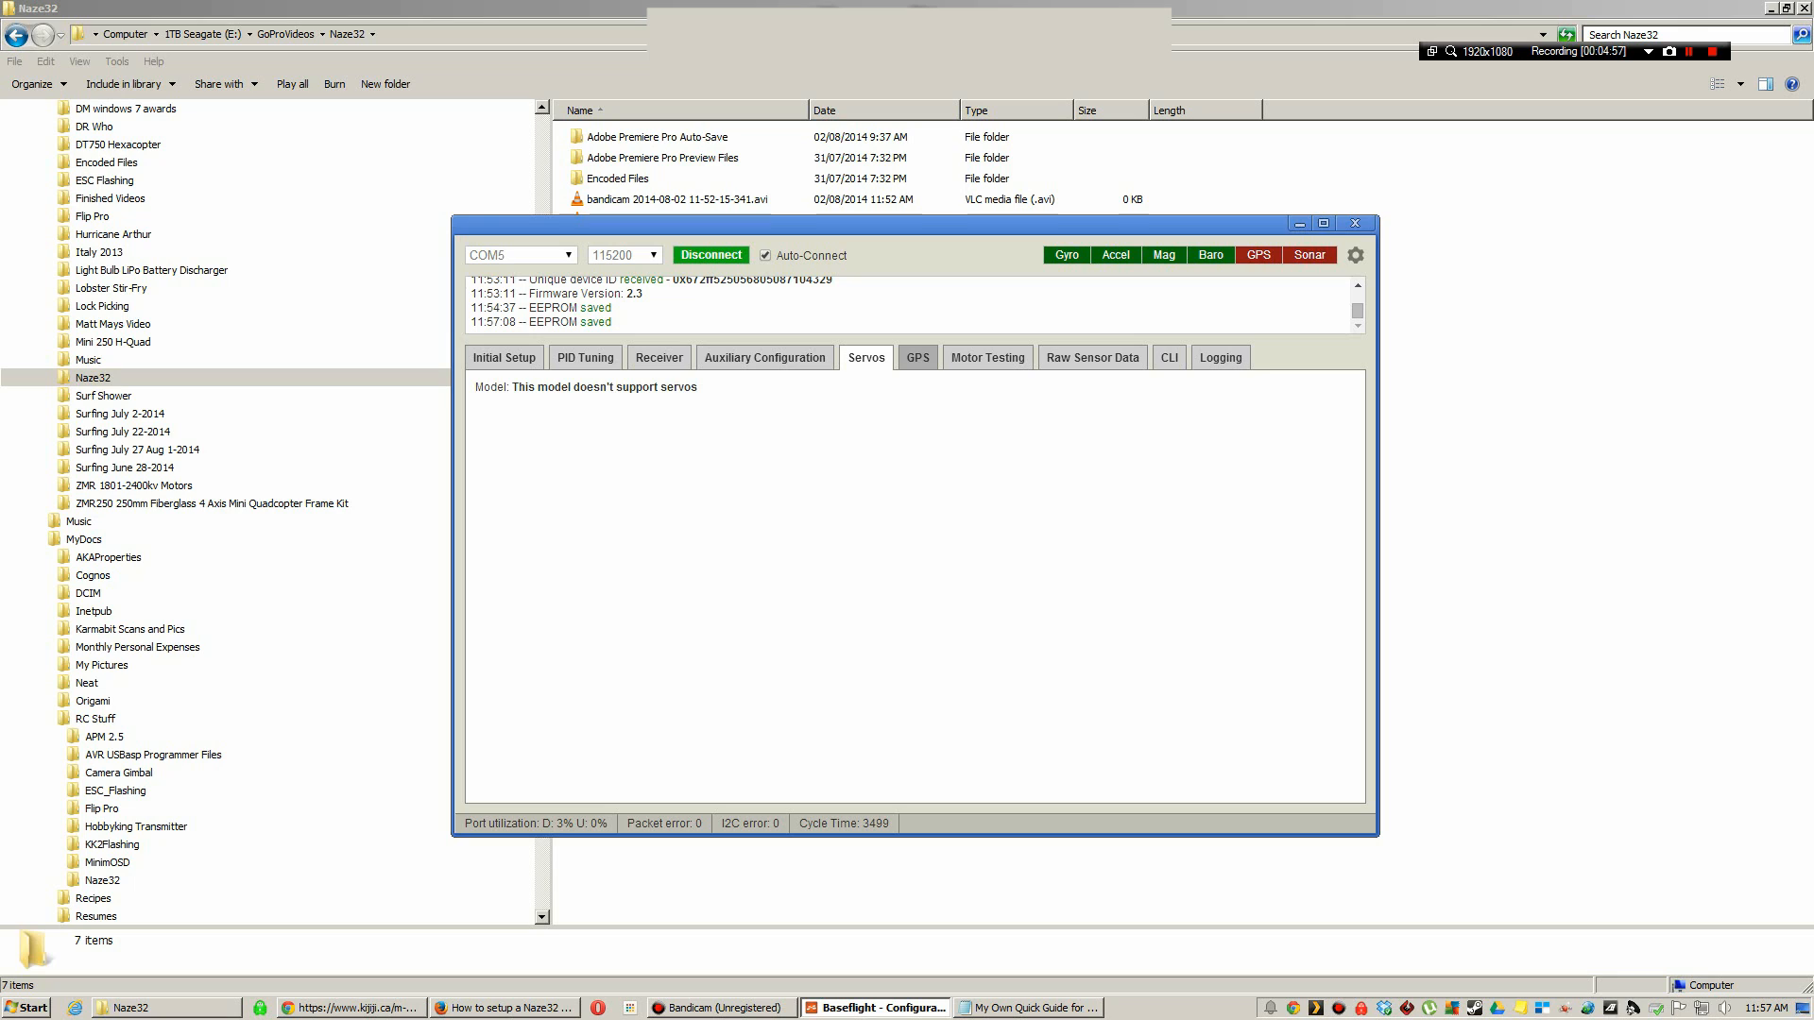
- Check the GPS status (no fix), then bring up the motor testing page
left_click(916, 357)
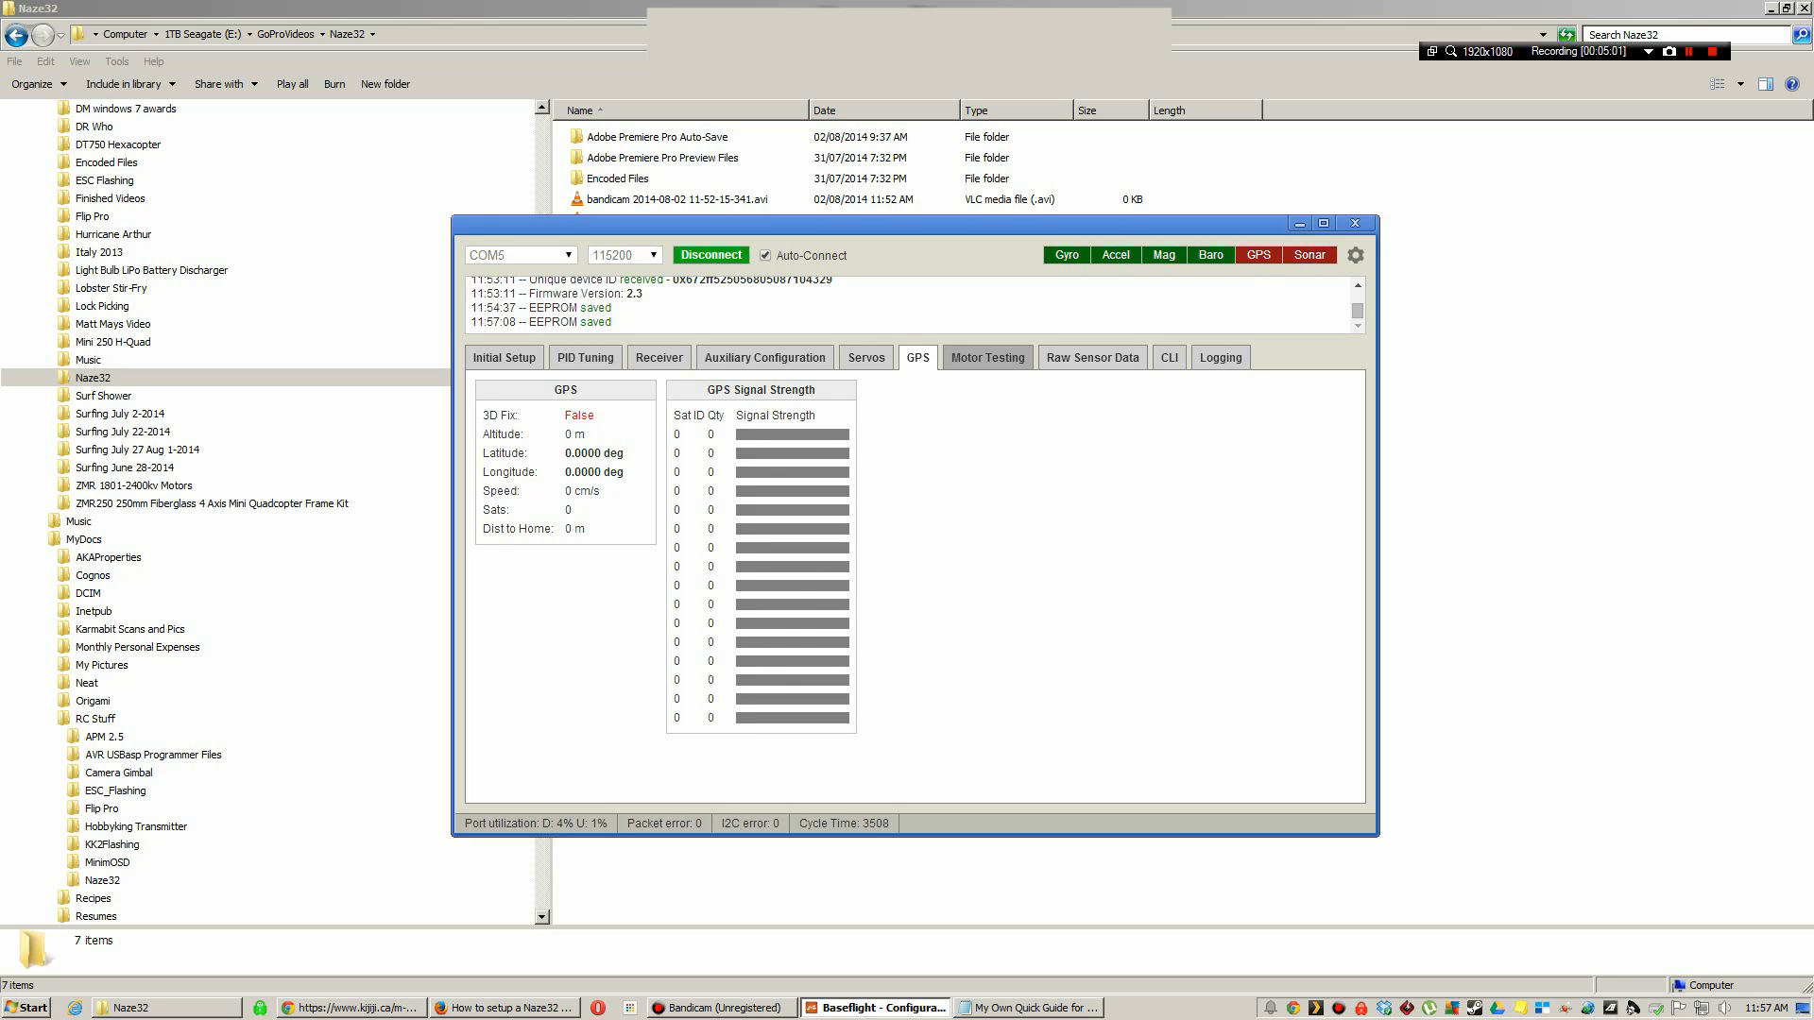
left_click(986, 357)
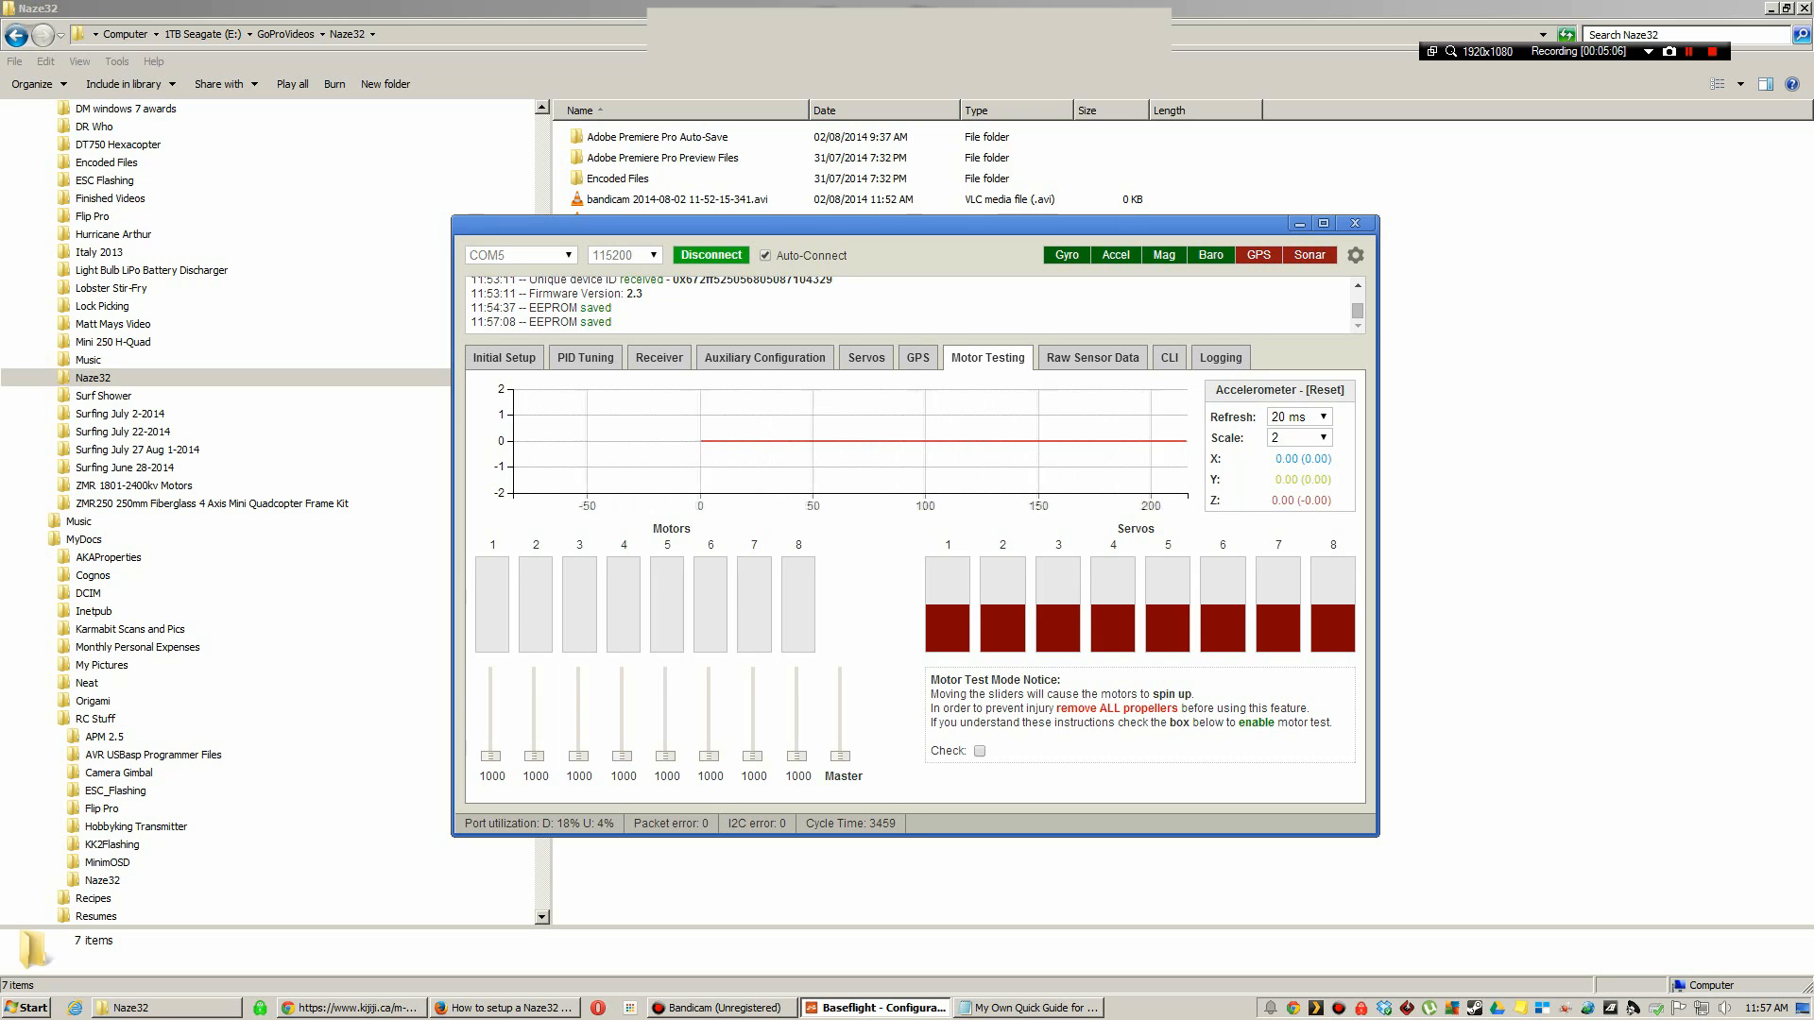
left_click(979, 750)
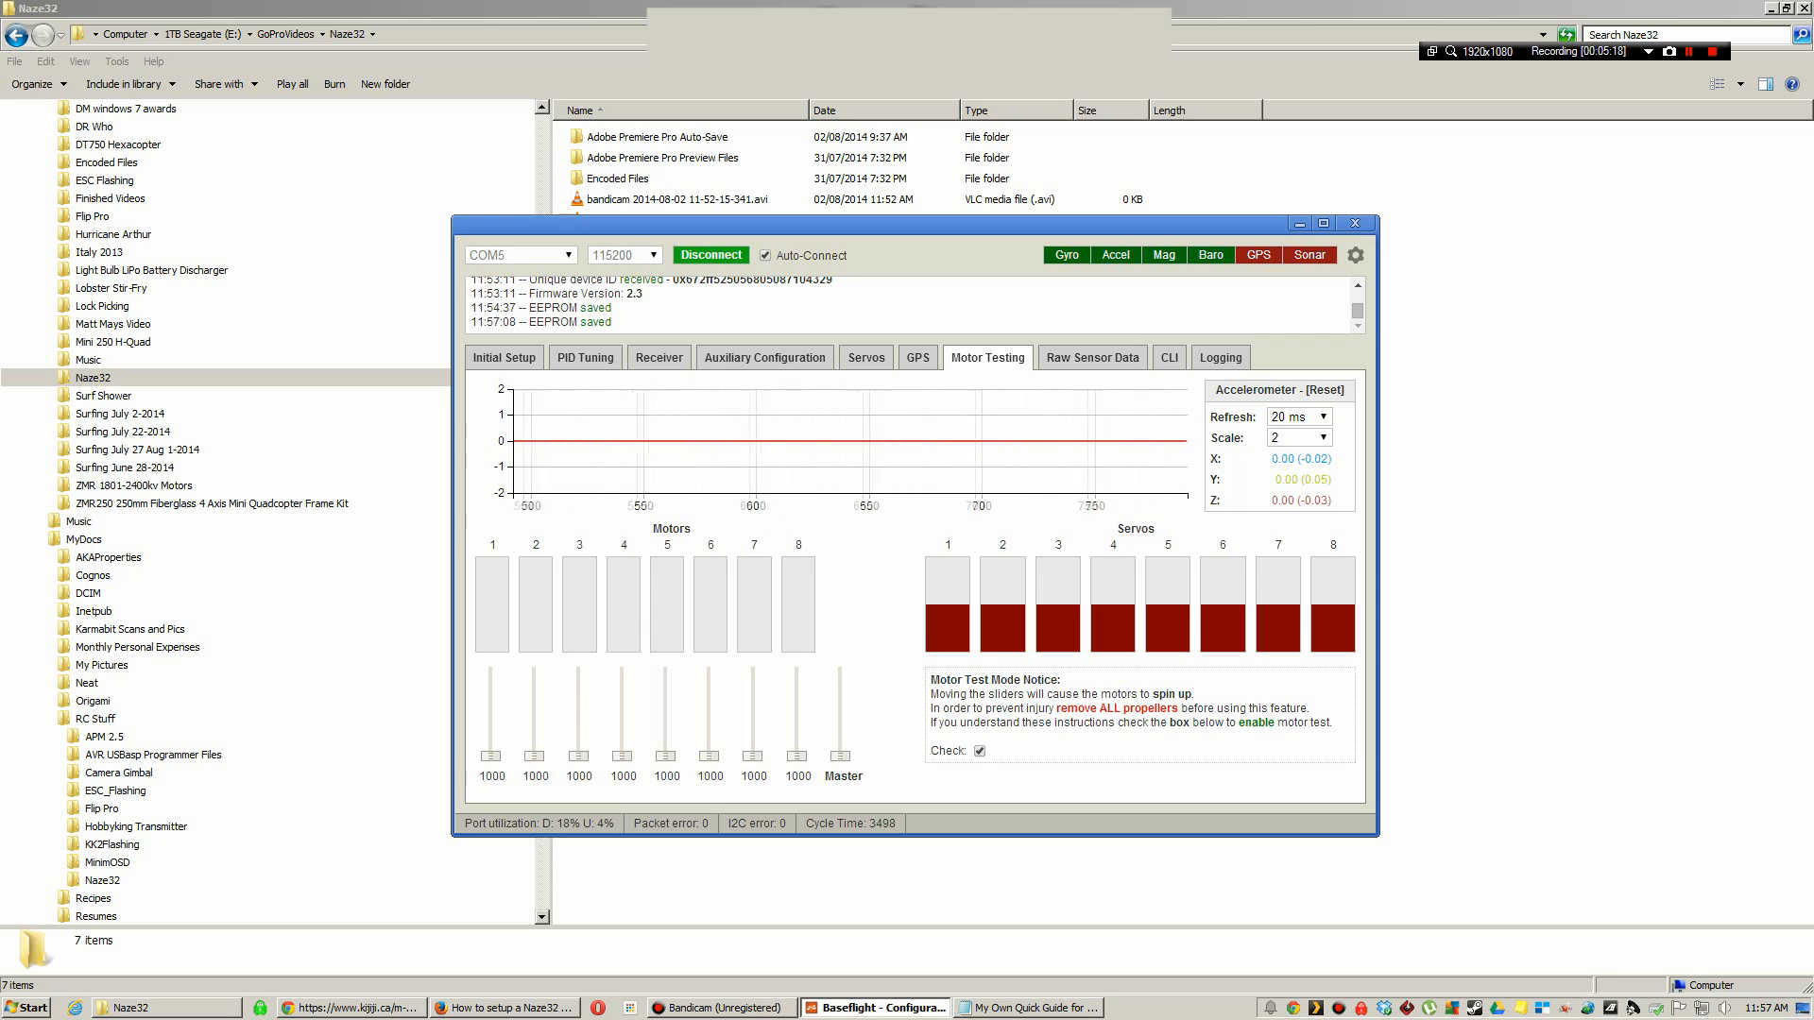
- View the Naze32 ESC calibration video in Firefox and return to the motor testing page
left_click(497, 1007)
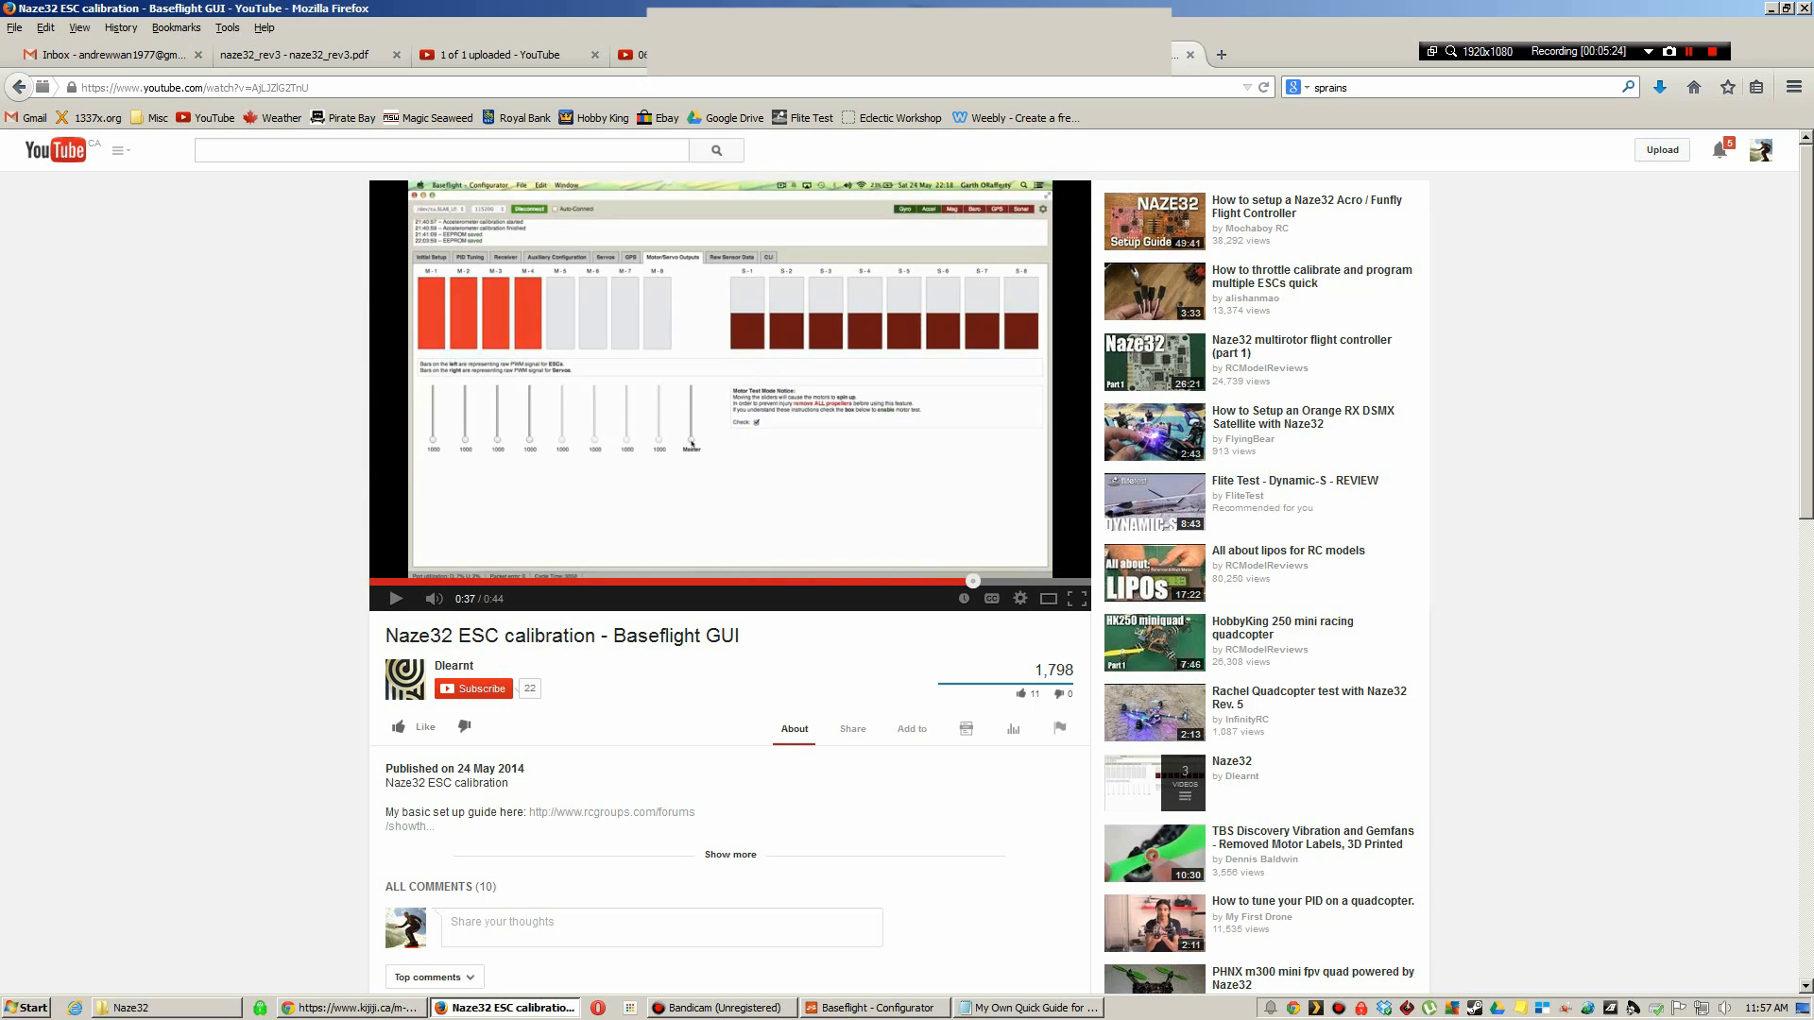
left_click(873, 1007)
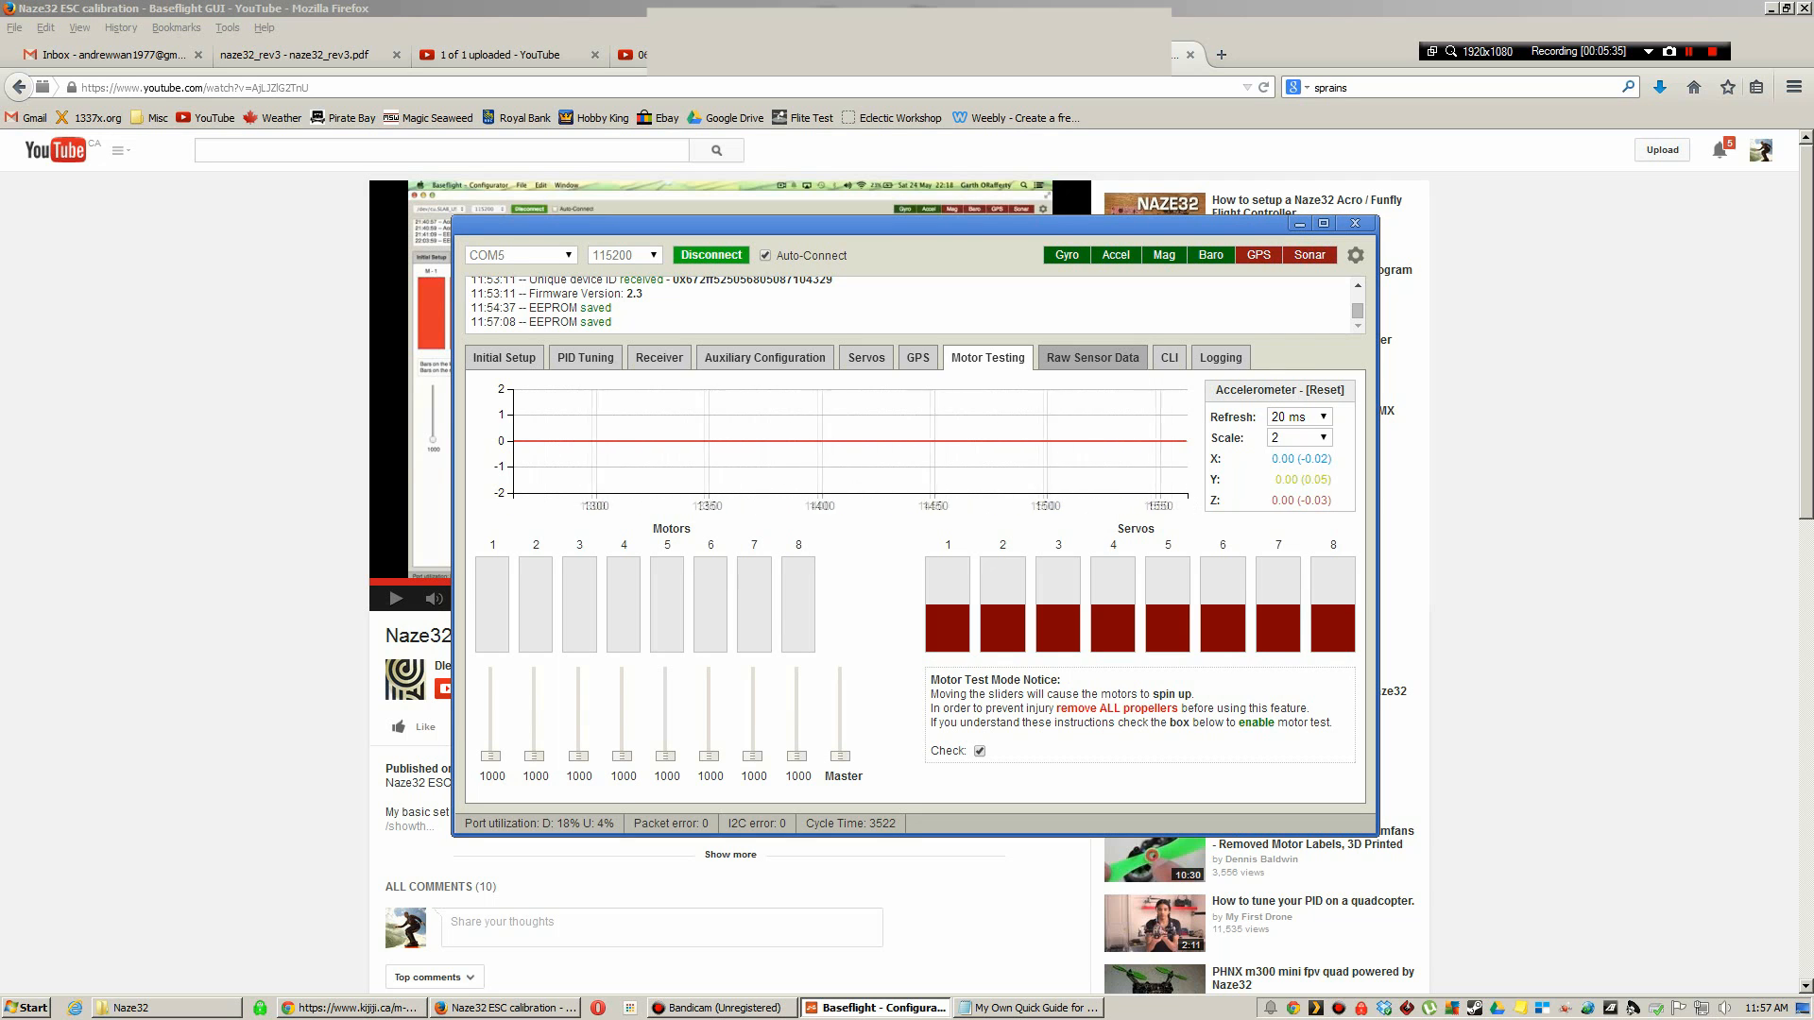
- Glance at the raw sensor graphs, then enter the board's CLI mode
left_click(1091, 358)
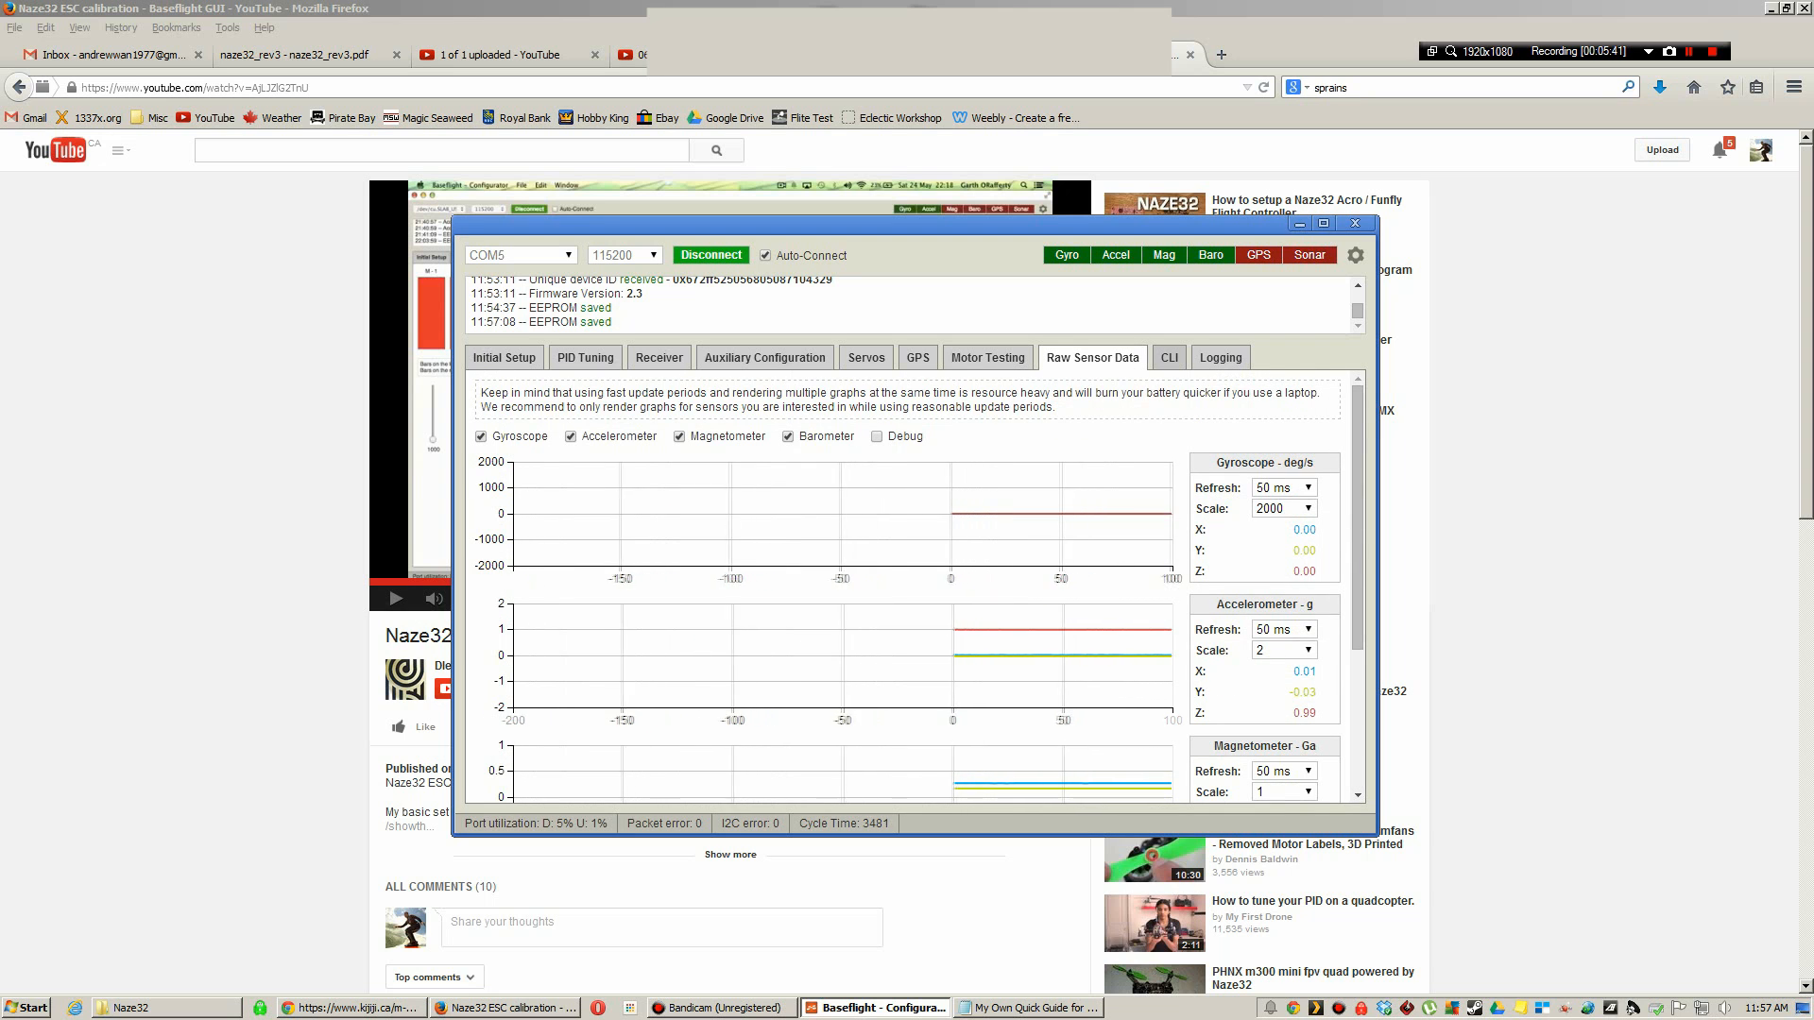
left_click(1168, 357)
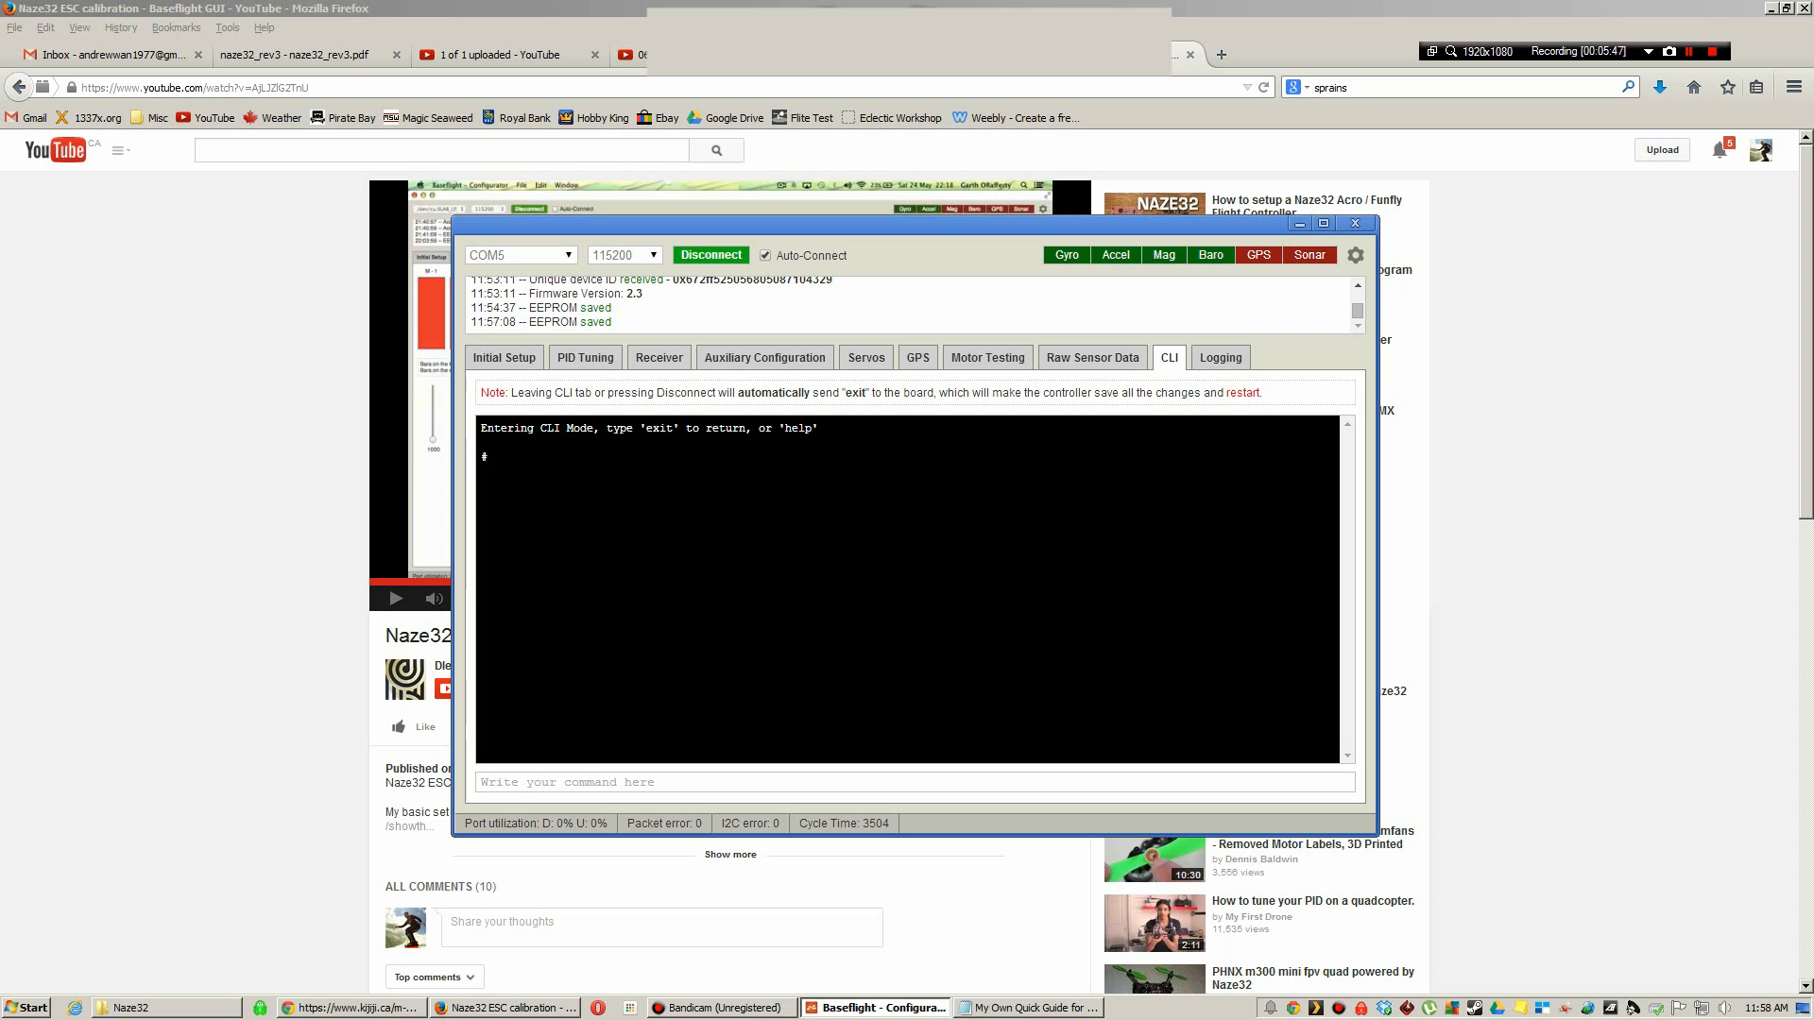
- Take FEATURE MOTOR_STOP from the Notepad quick guide and run it in the CLI
left_click(1026, 1007)
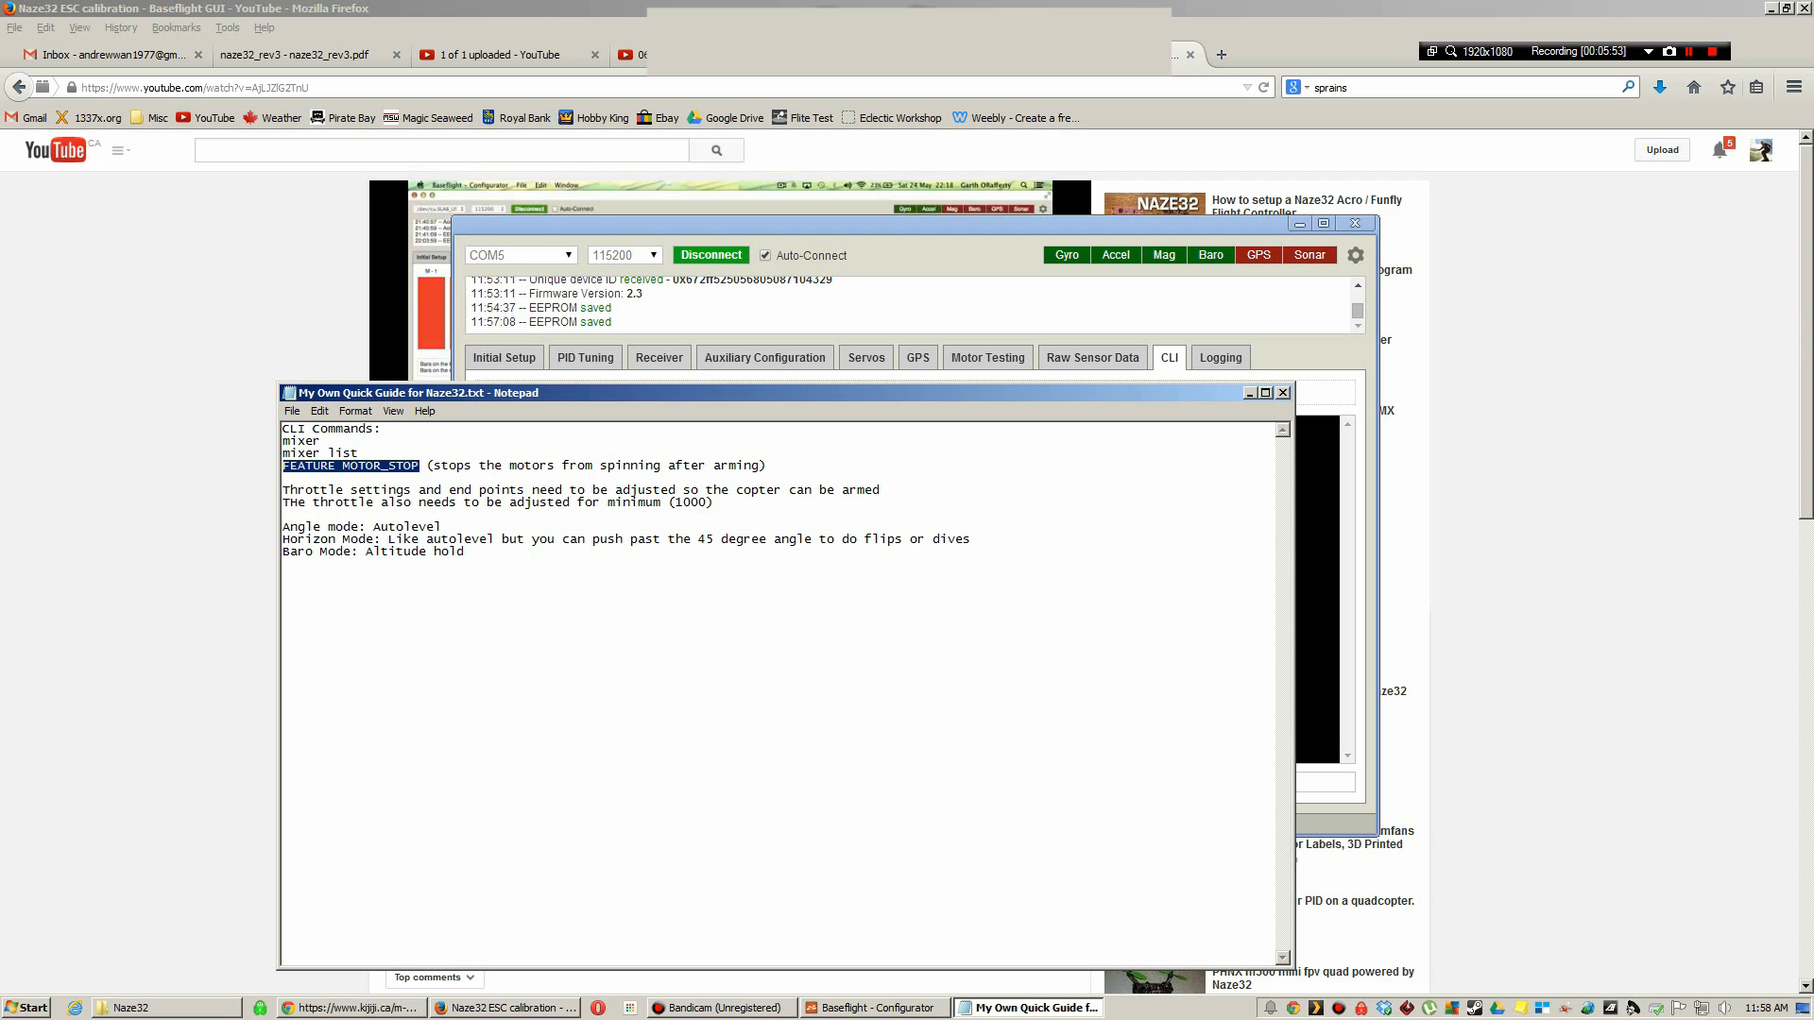
left_click(1168, 357)
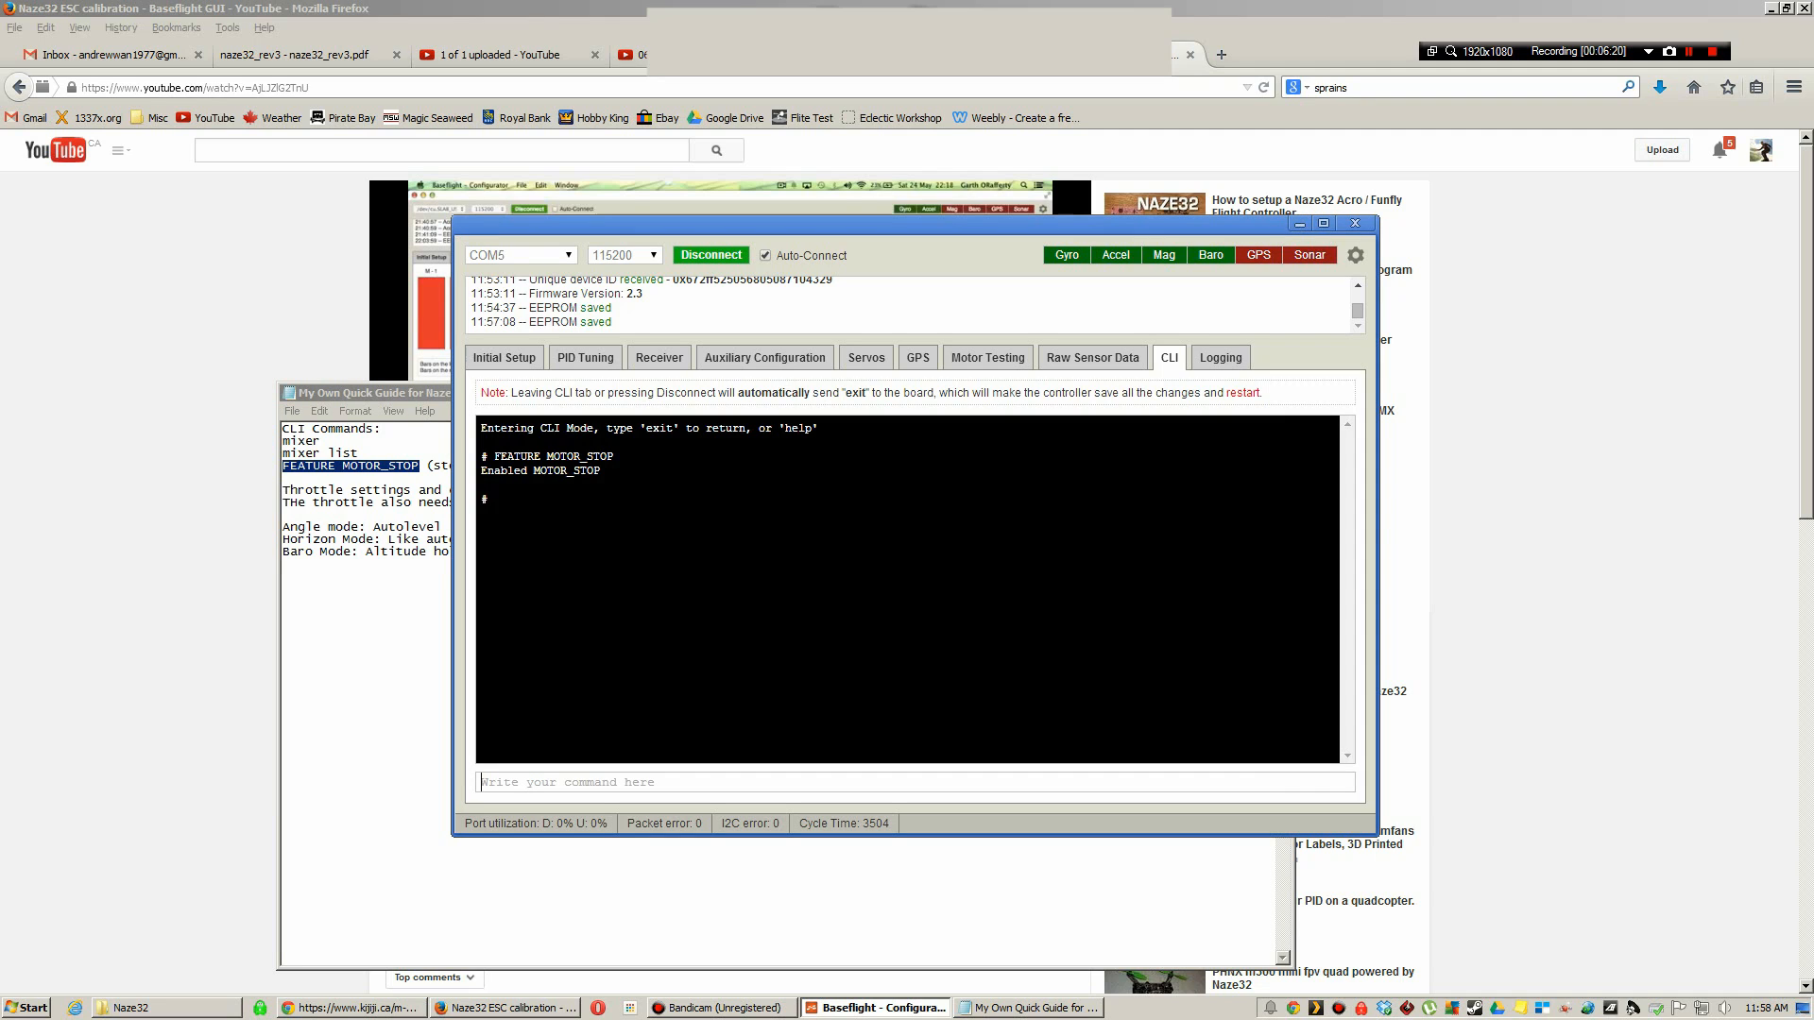
- Query the current mixer and list, then set 'mixer hex6' and exit to save and reboot
type("m")
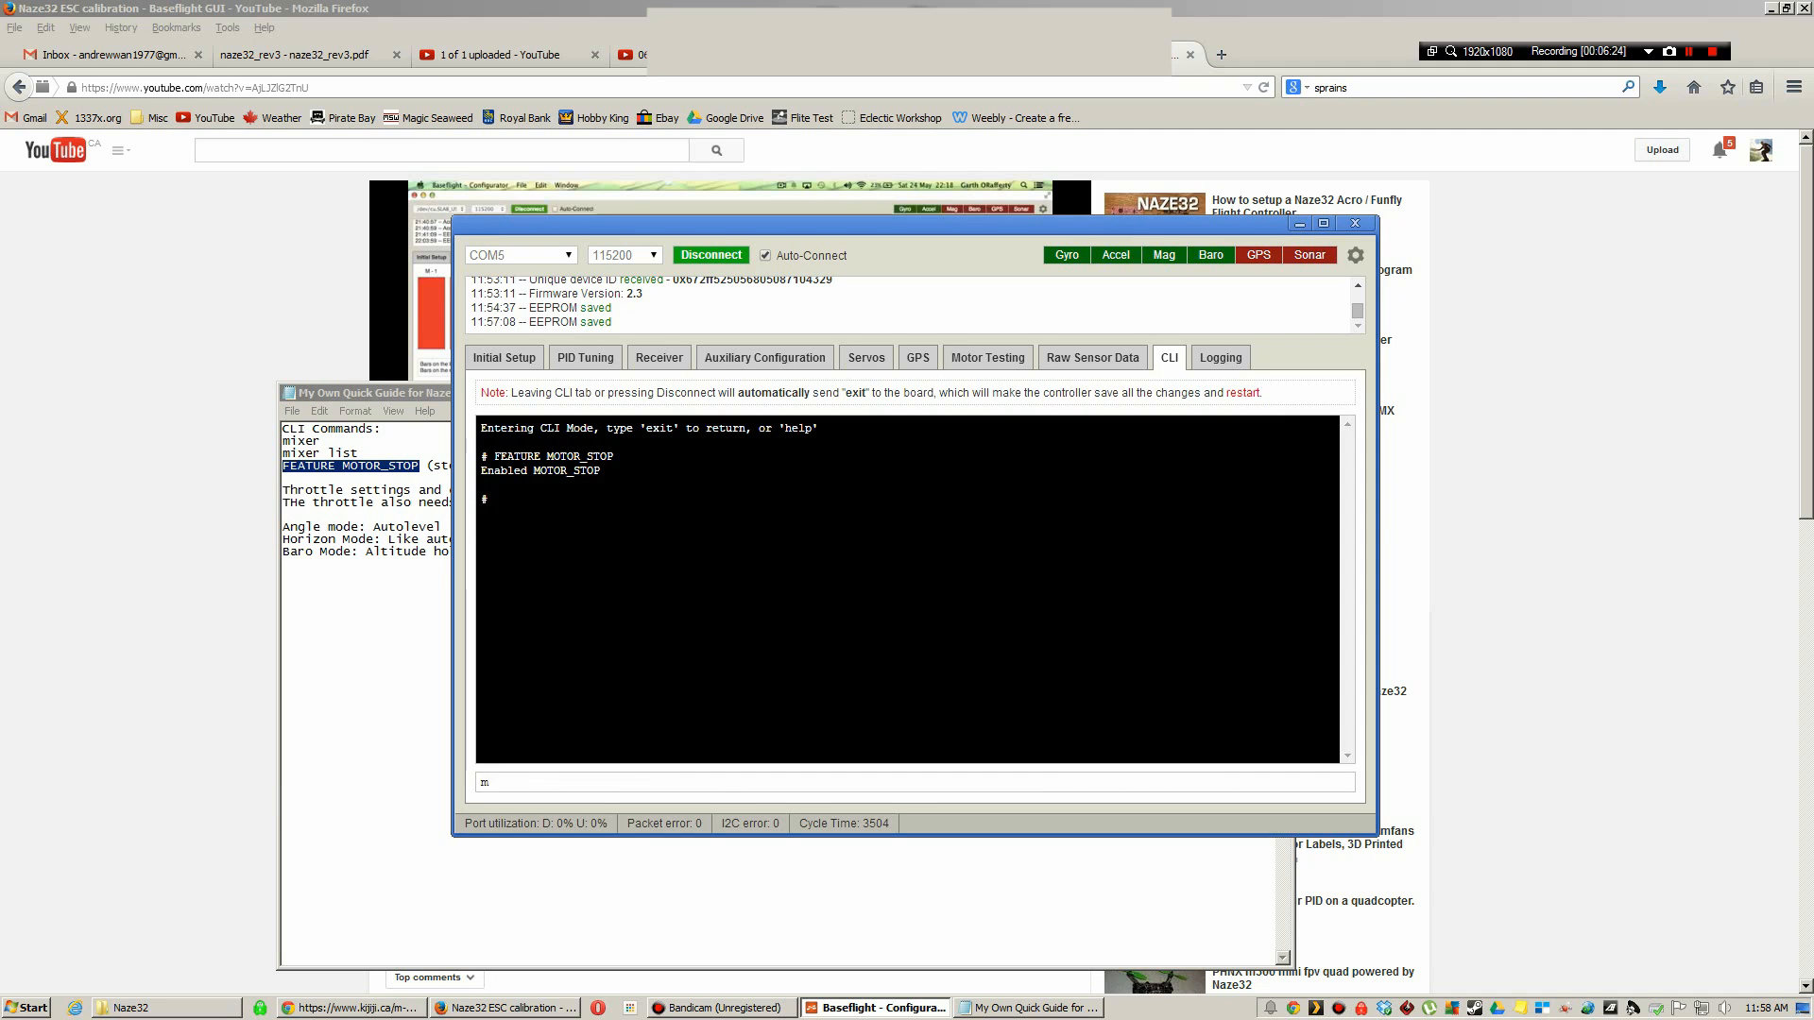
type("ixer")
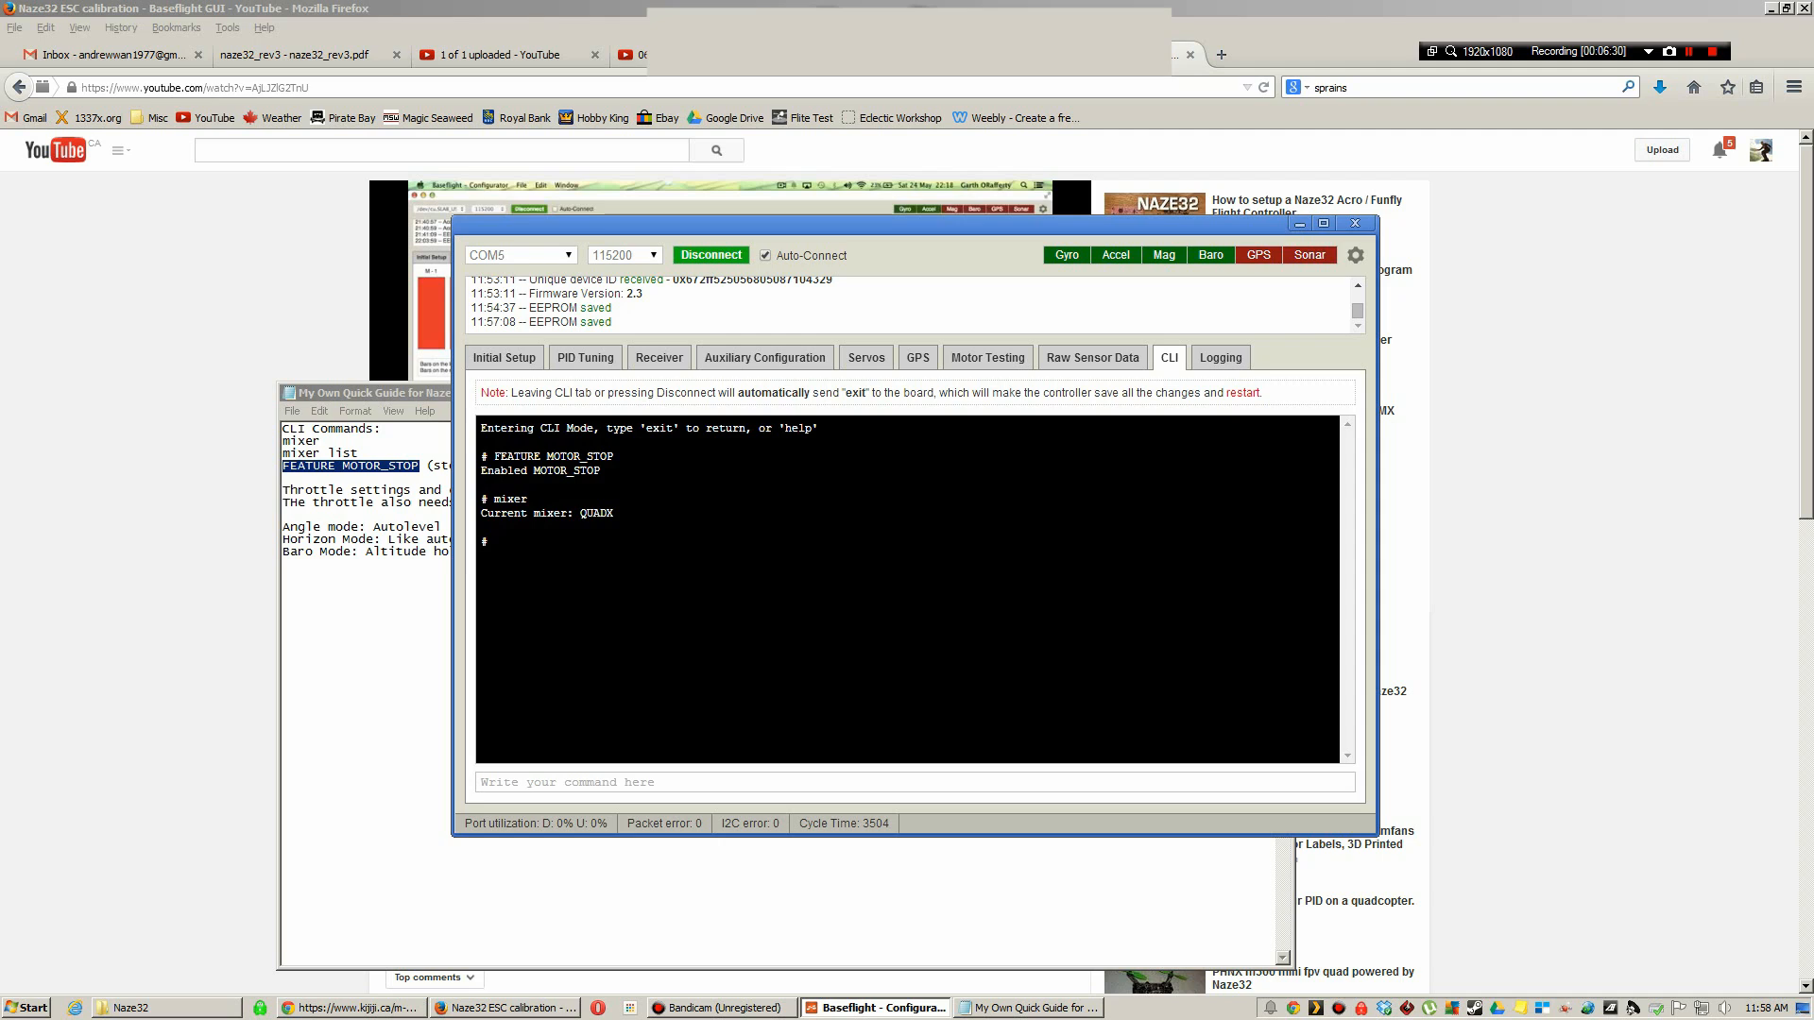
type("mixer")
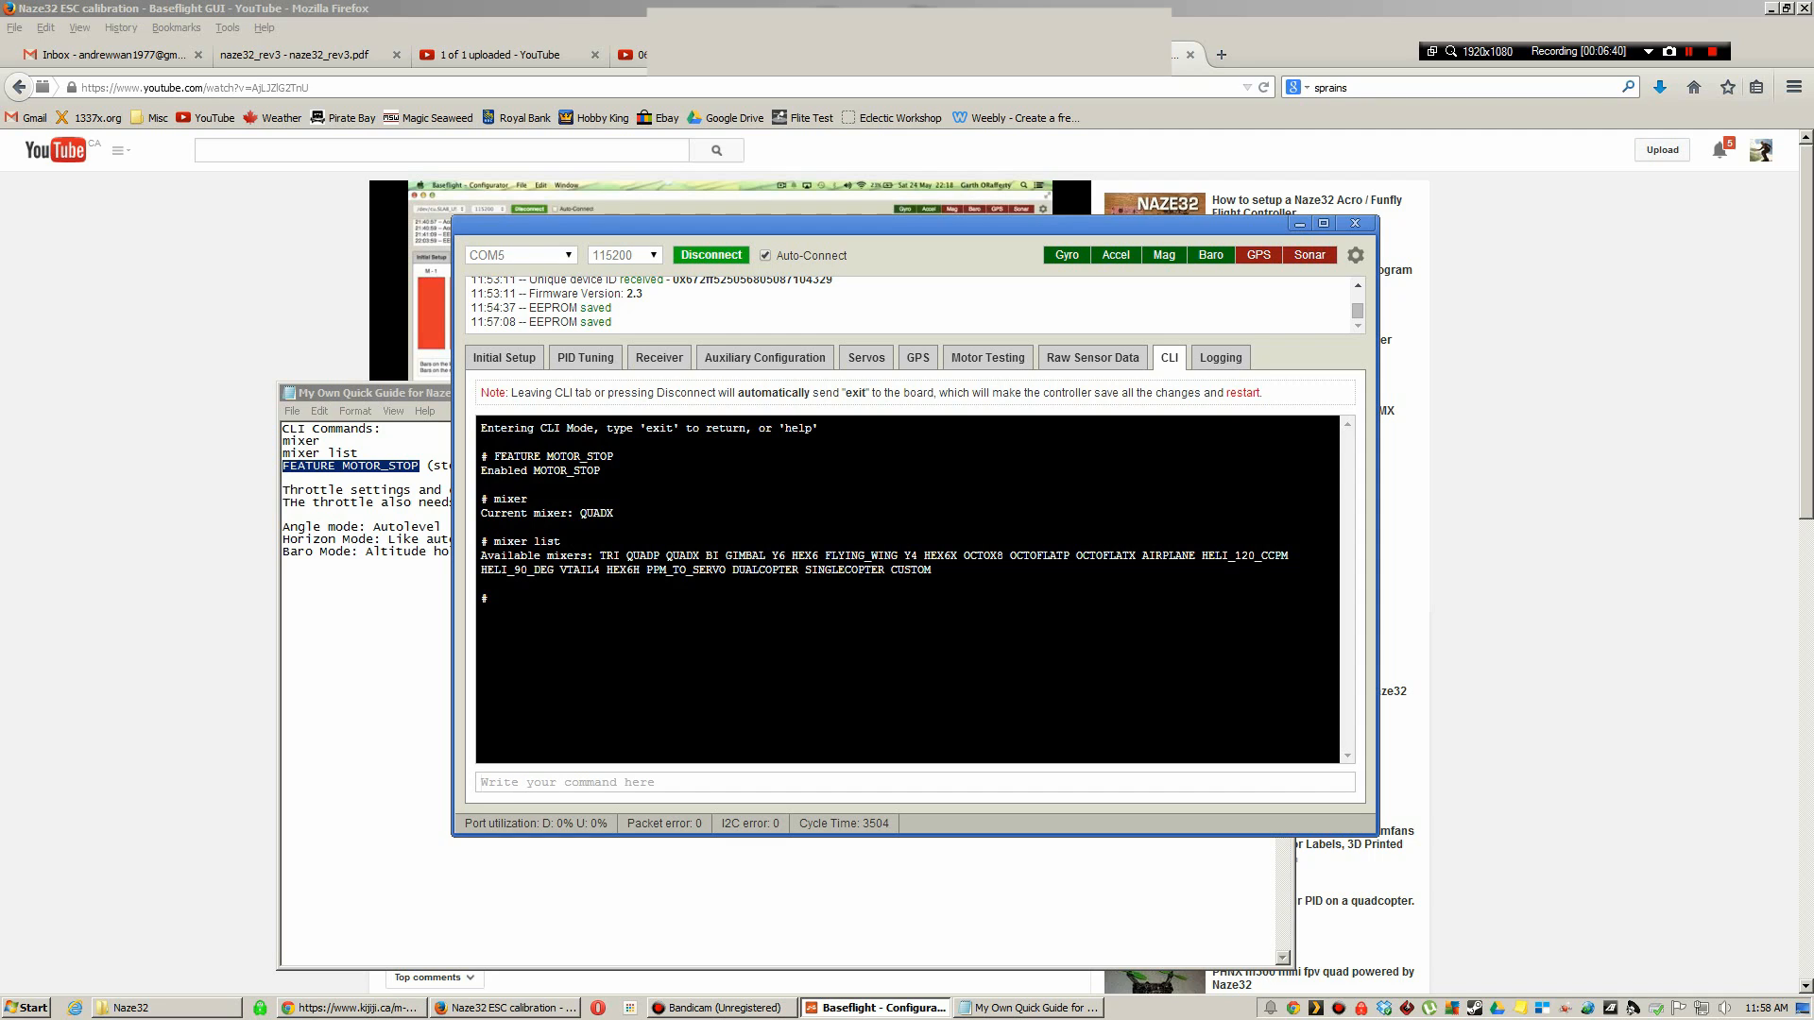
type("mix")
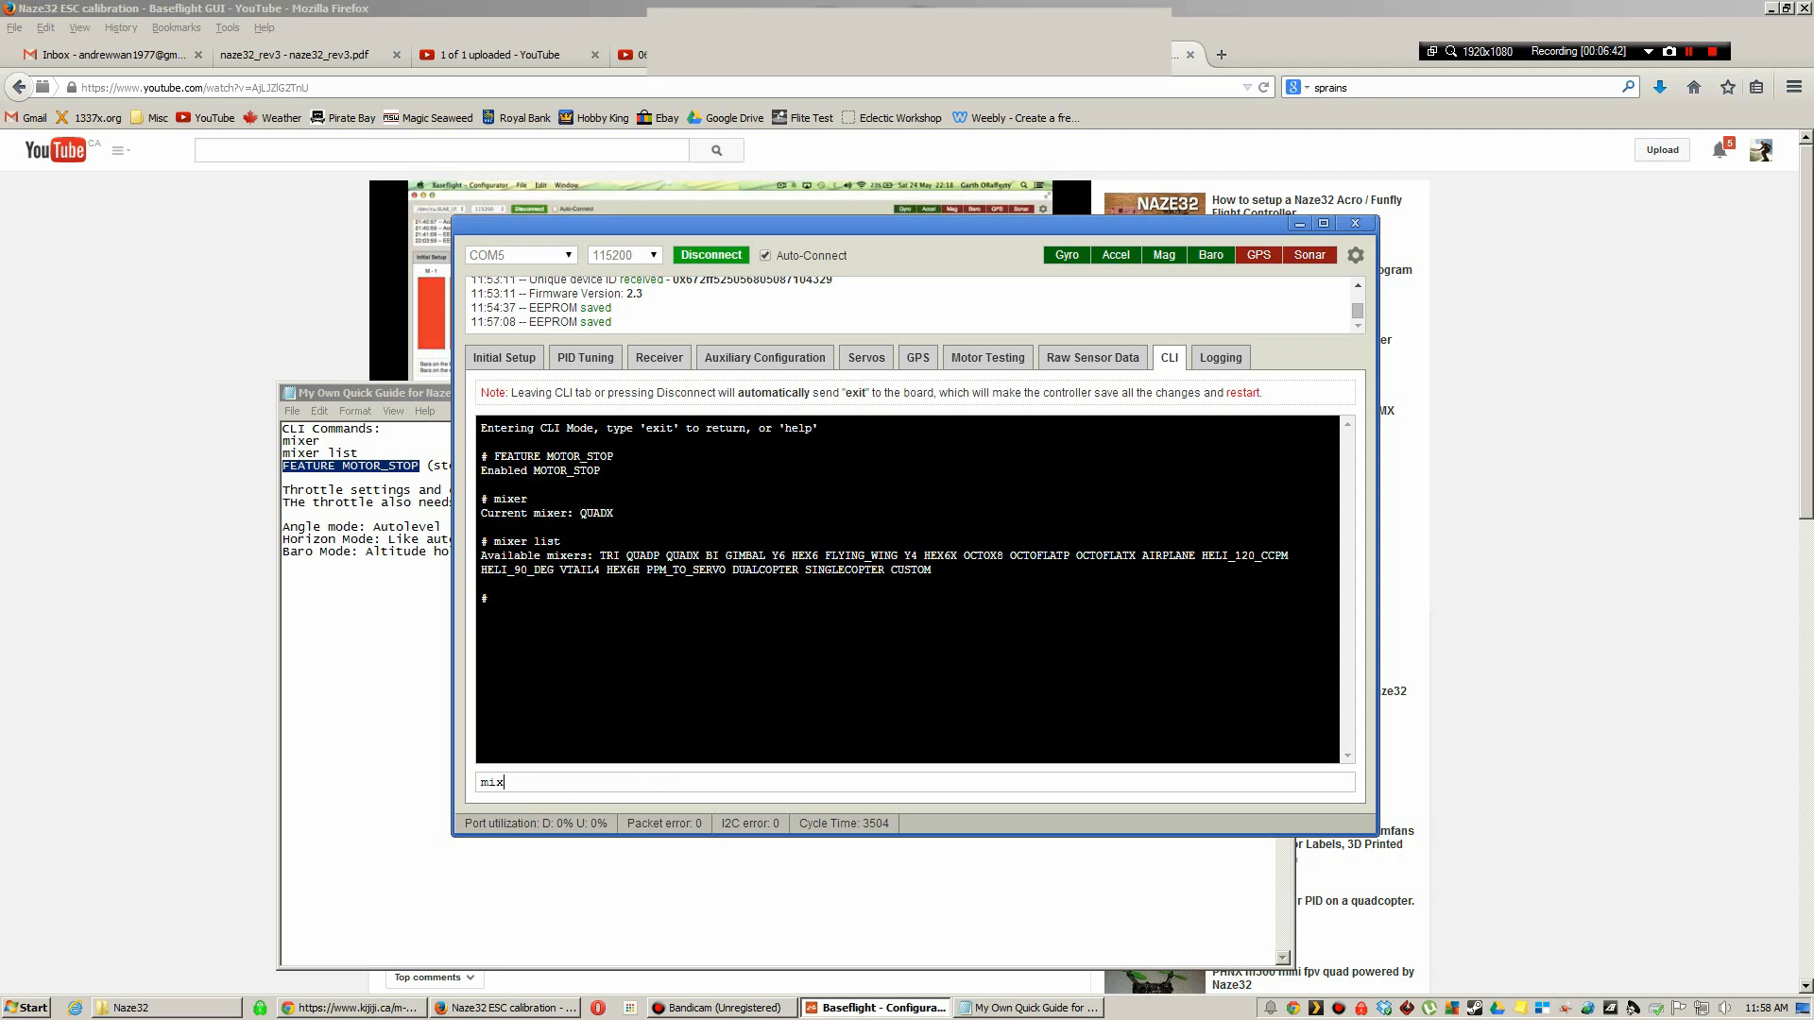
type("er")
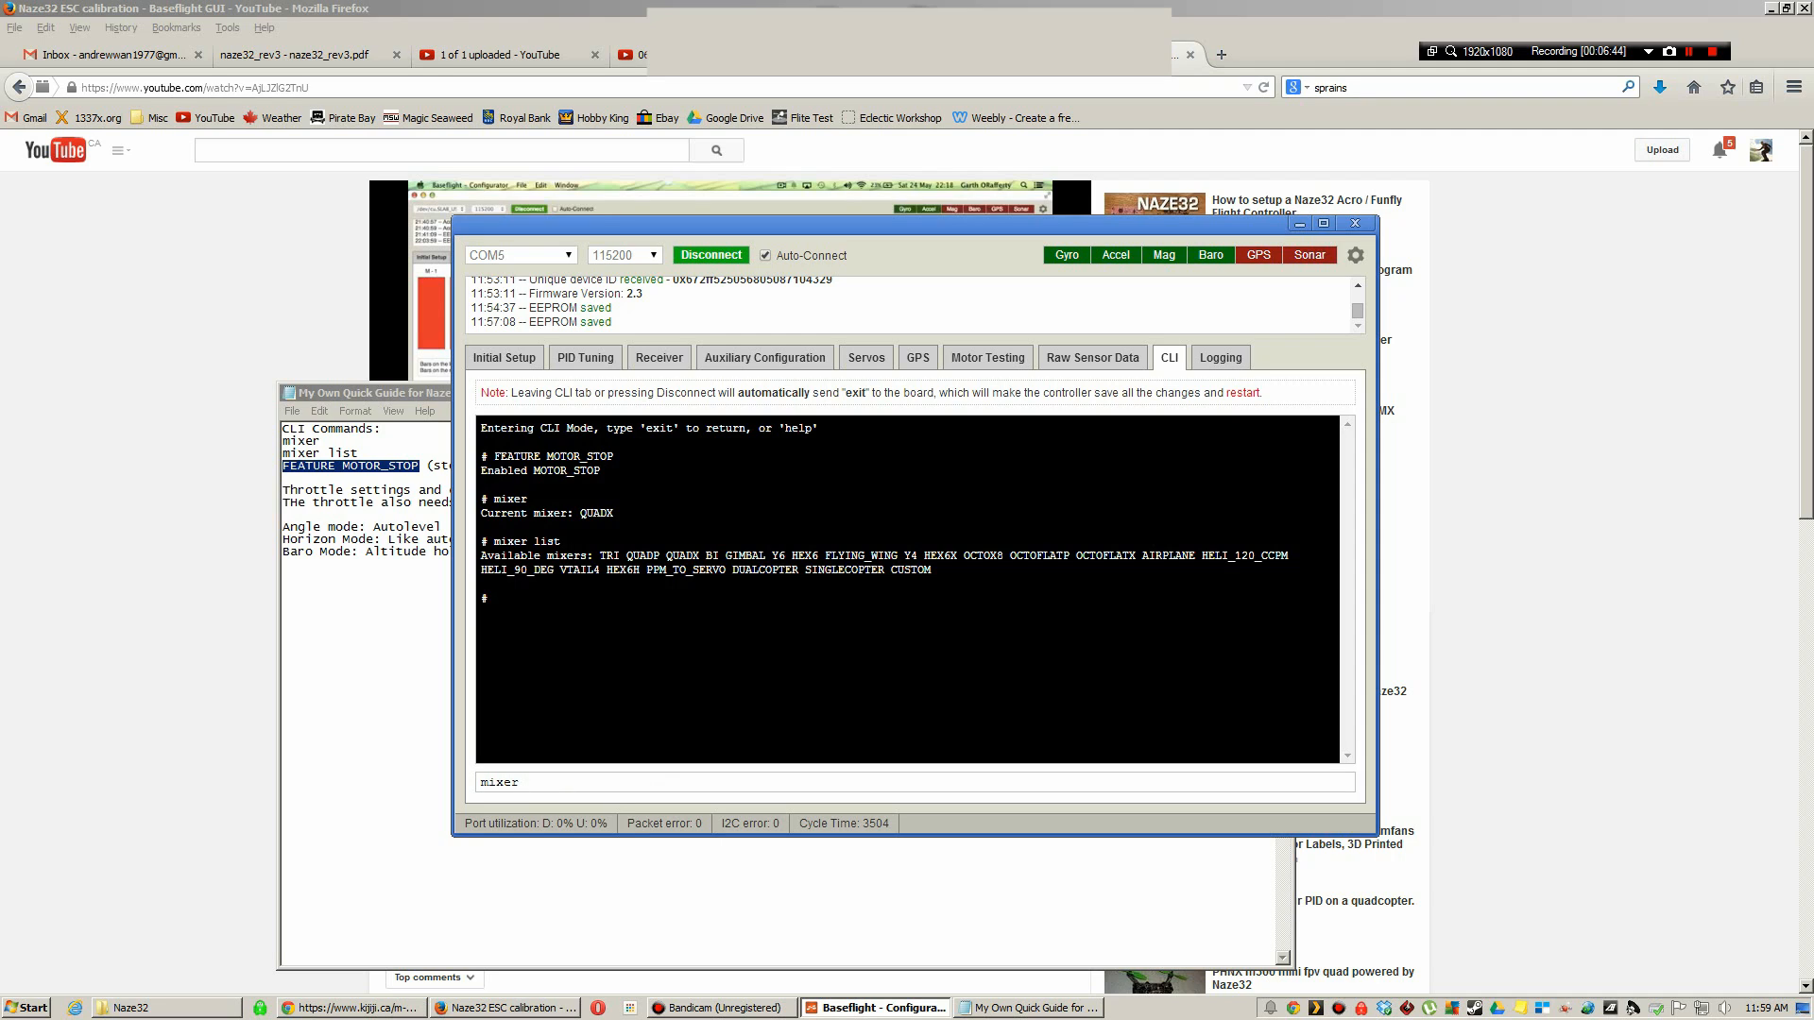
type("hex")
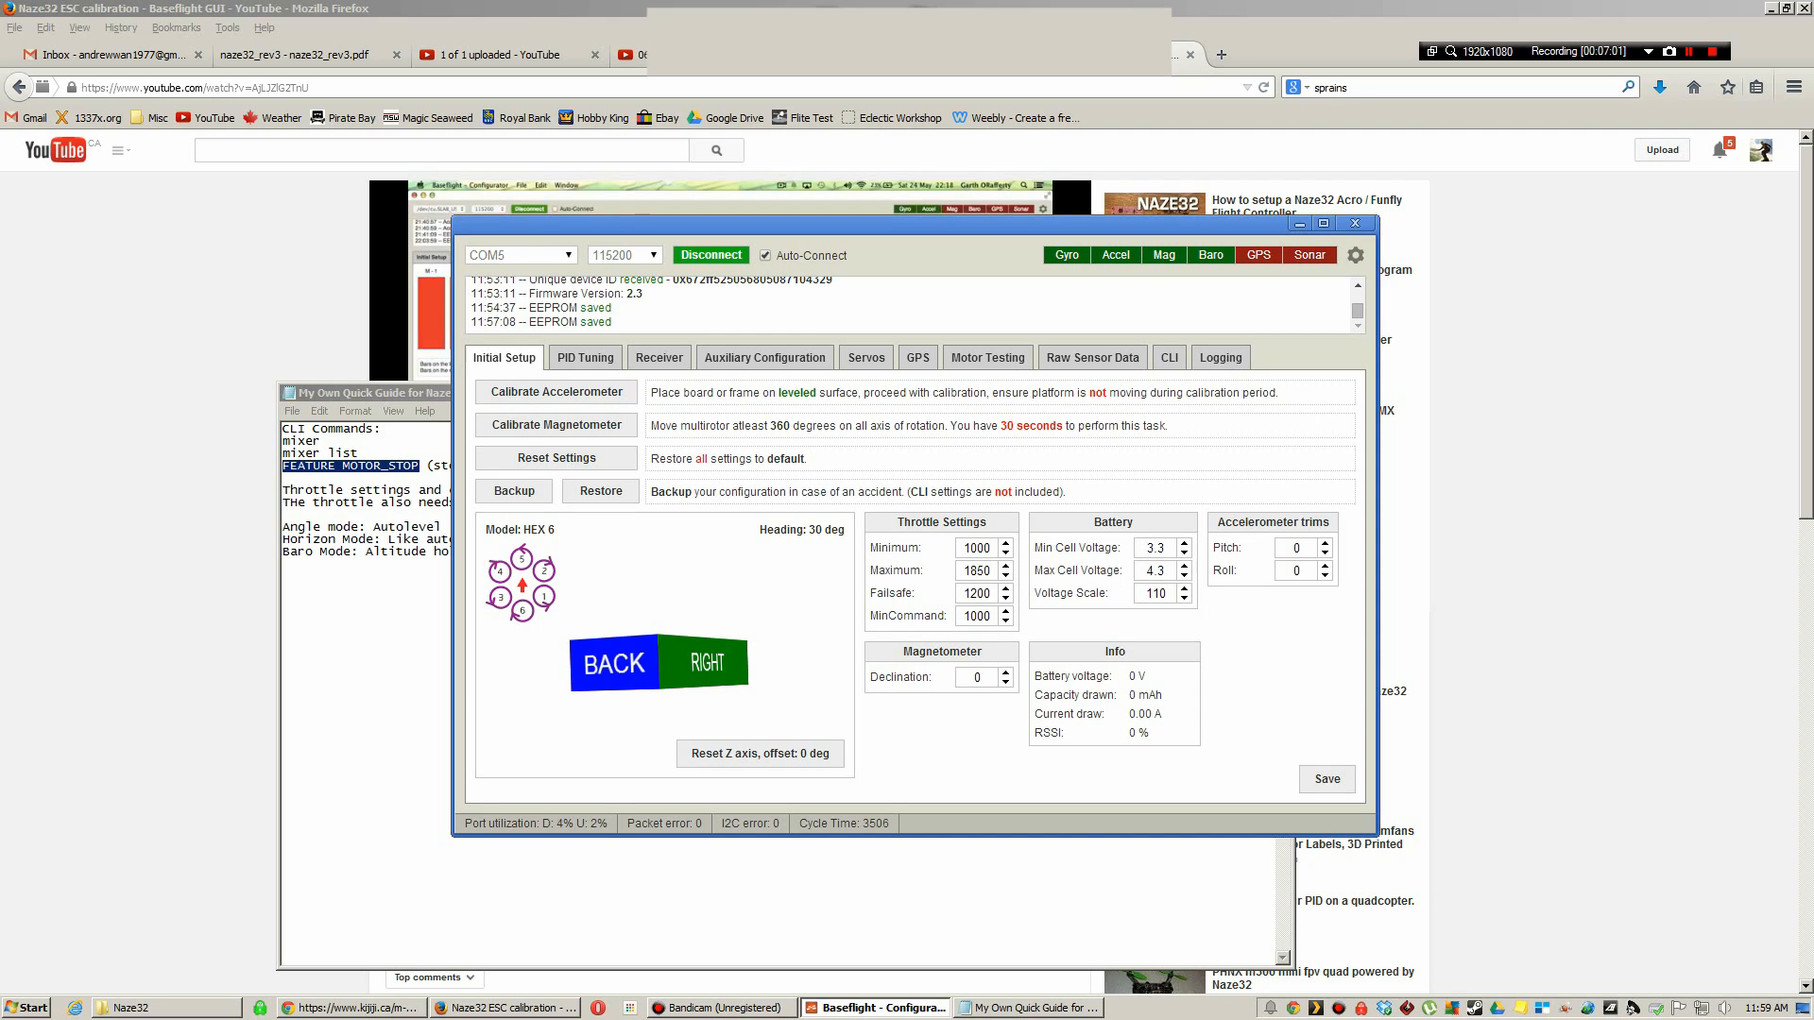
- In the CLI set 'mixer quadx' and exit, returning to Initial Setup during reboot
left_click(1168, 357)
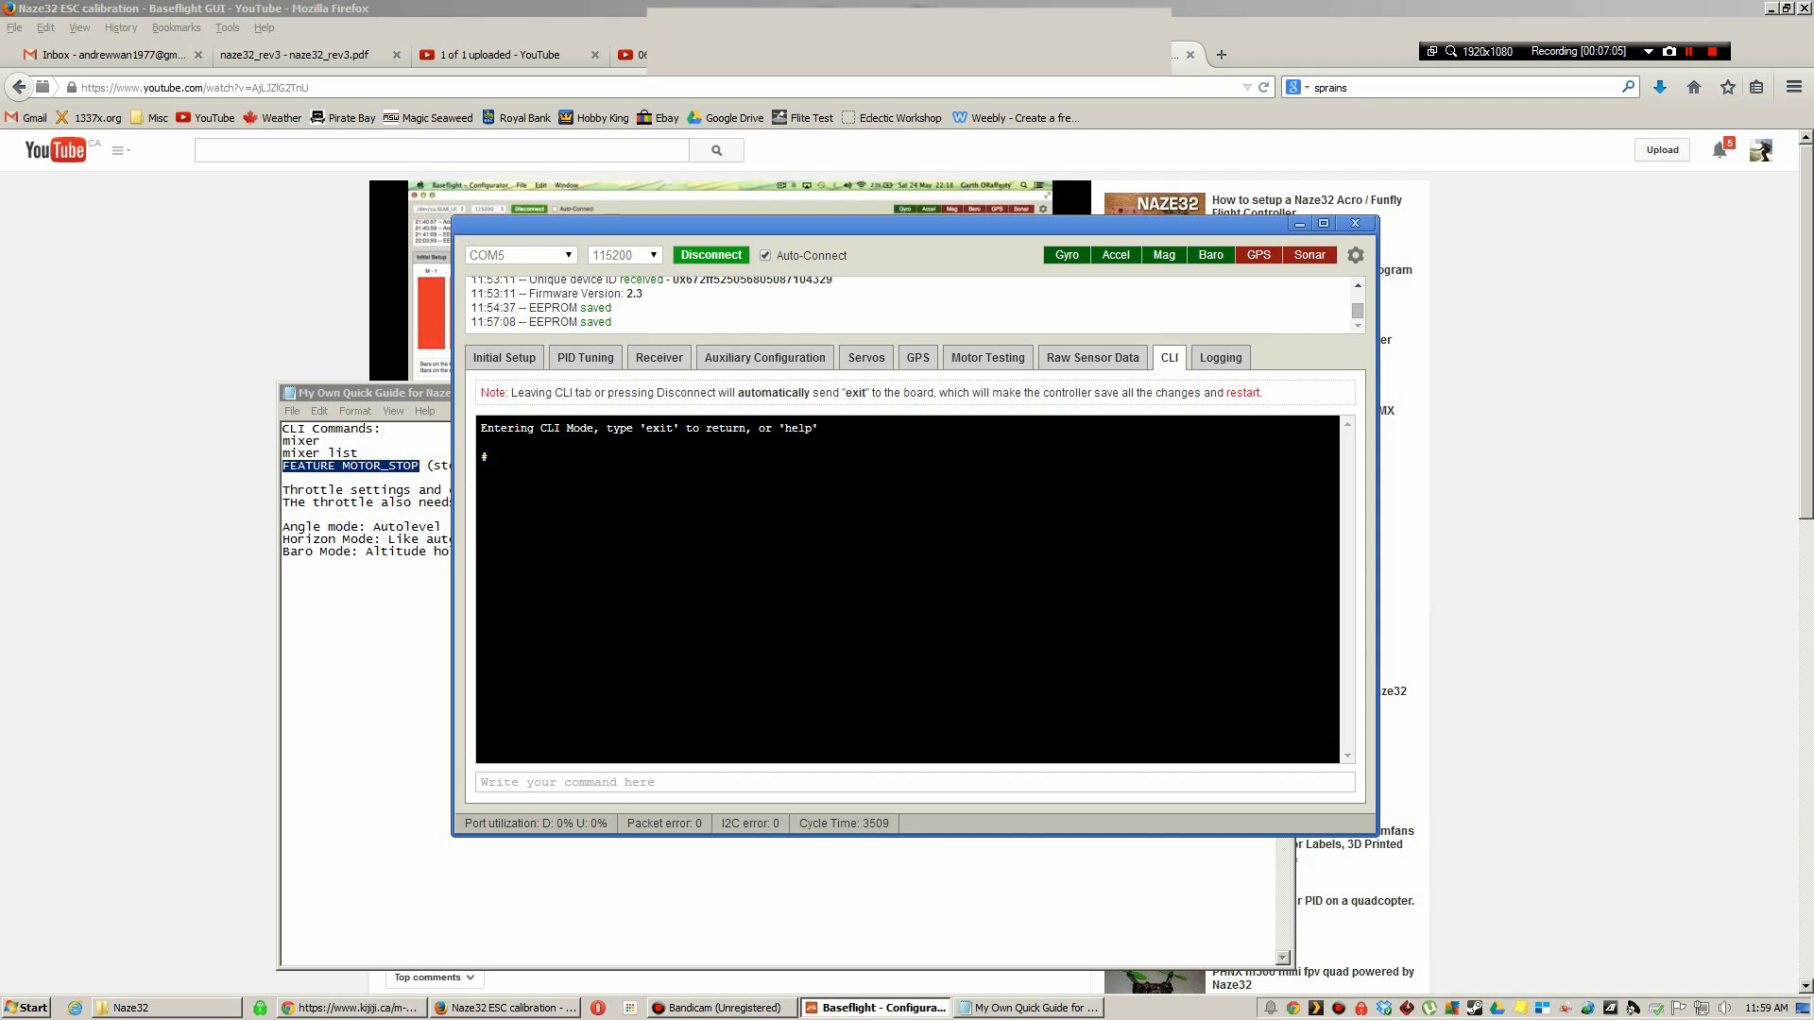
type("mixer quadx")
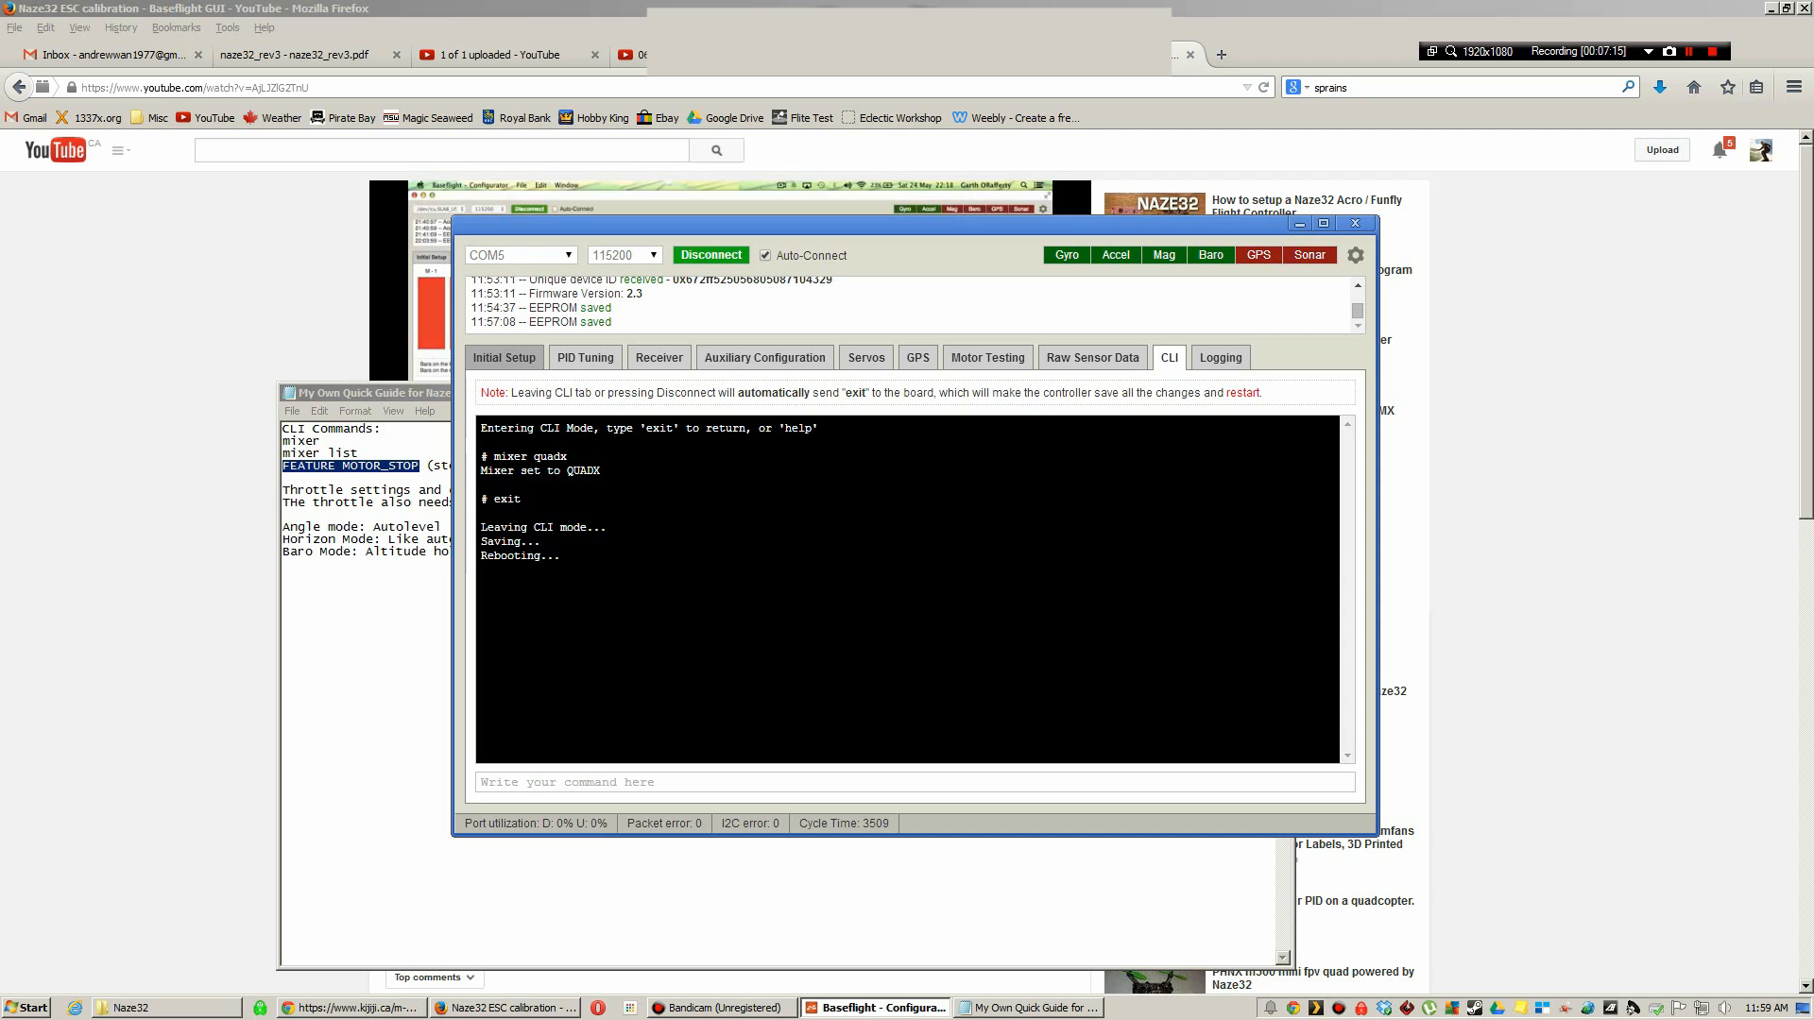
left_click(502, 357)
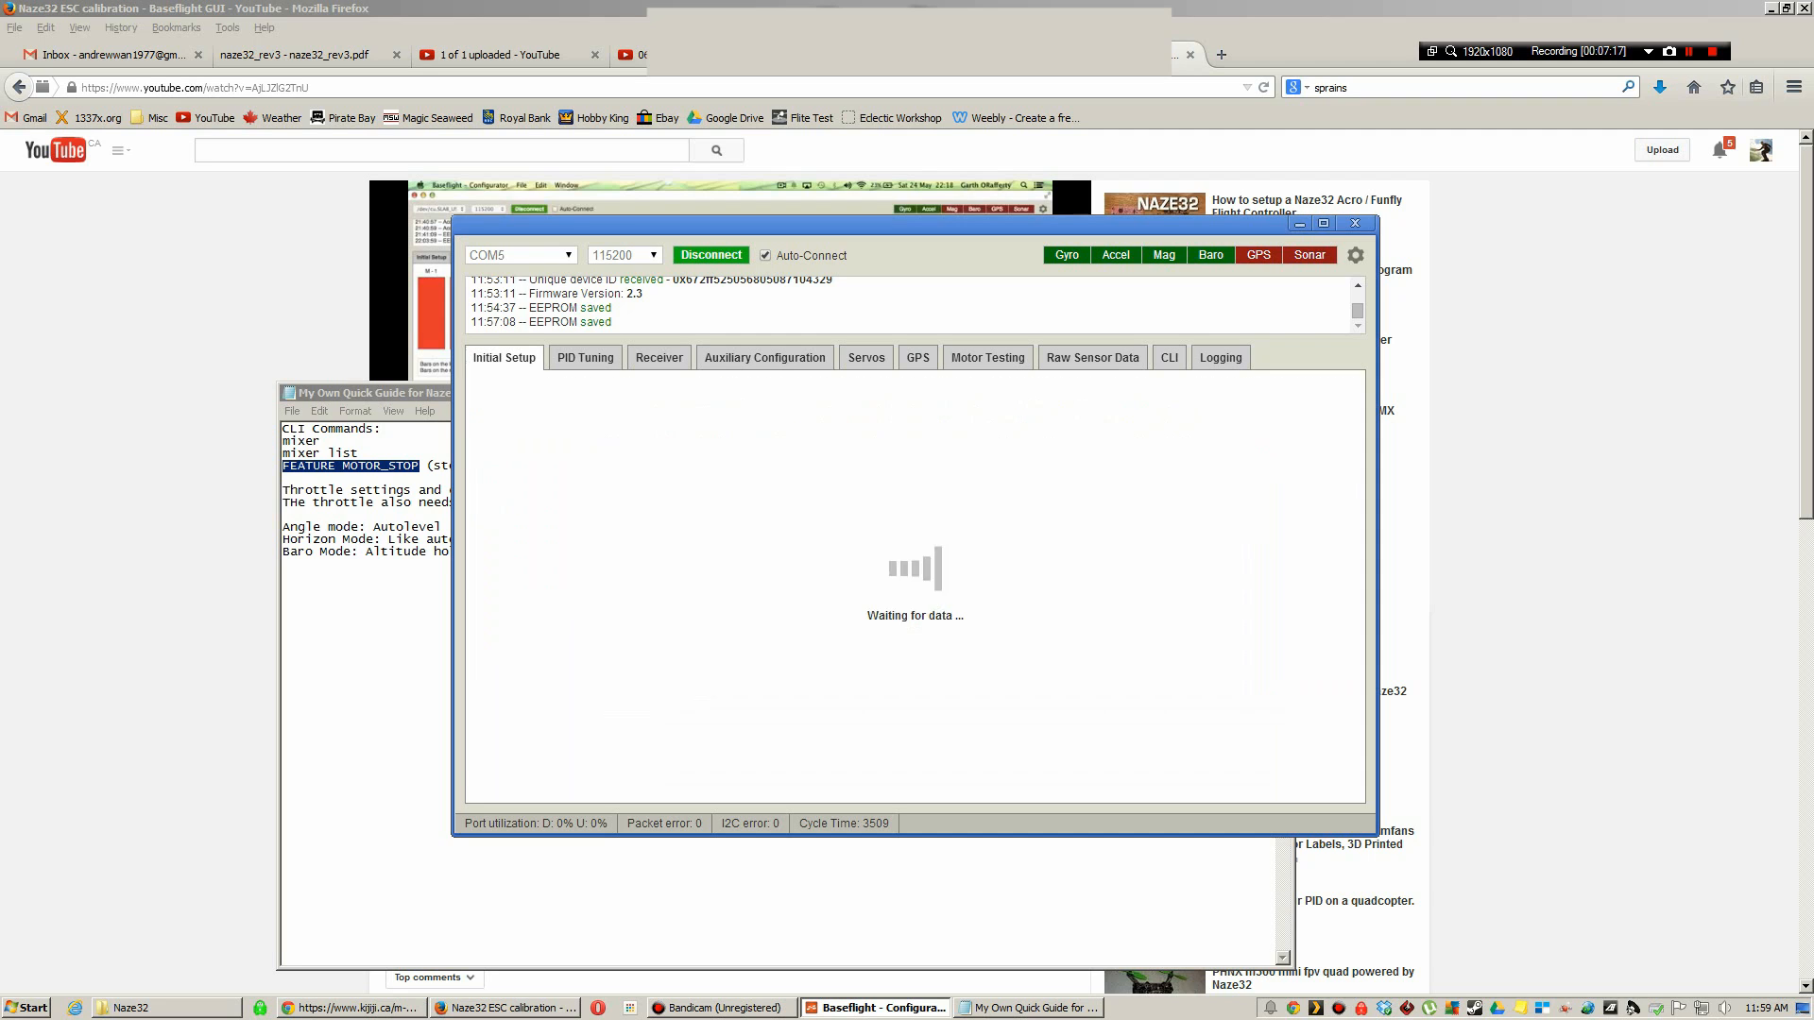